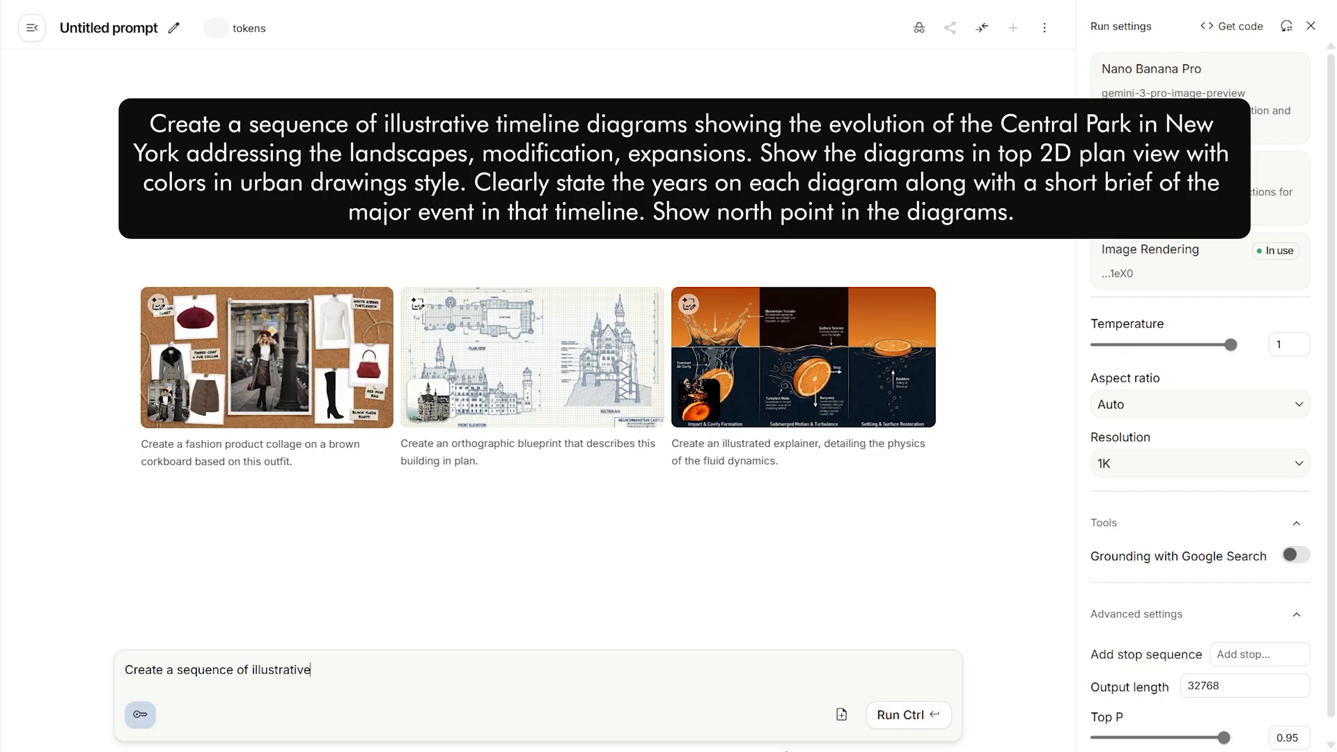
Step: Write a prompt for desaturated, urban-style diagrams of Central Park's evolution, labelling each year
{"action": "type", "text": "diagrams showing the ev"}
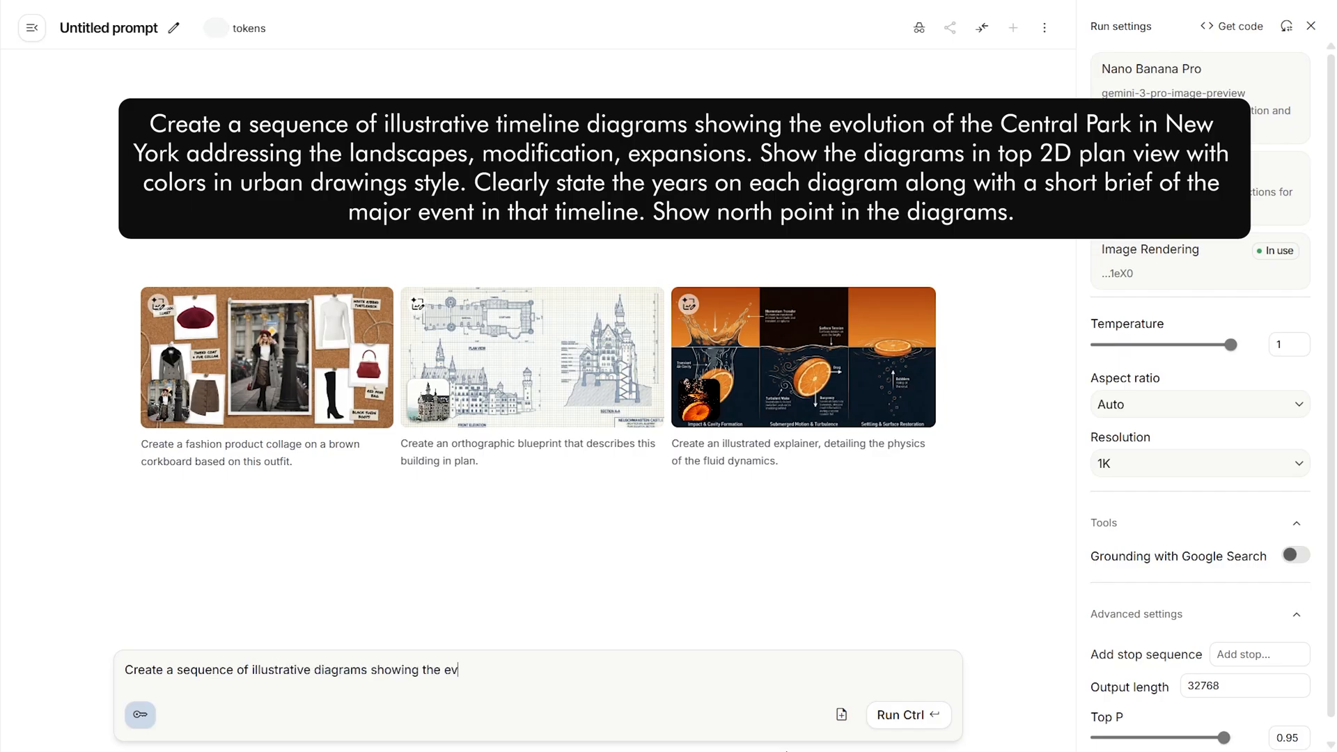
{"action": "type", "text": "olution of the Central Park in New york addressing the landscapes, modification,"}
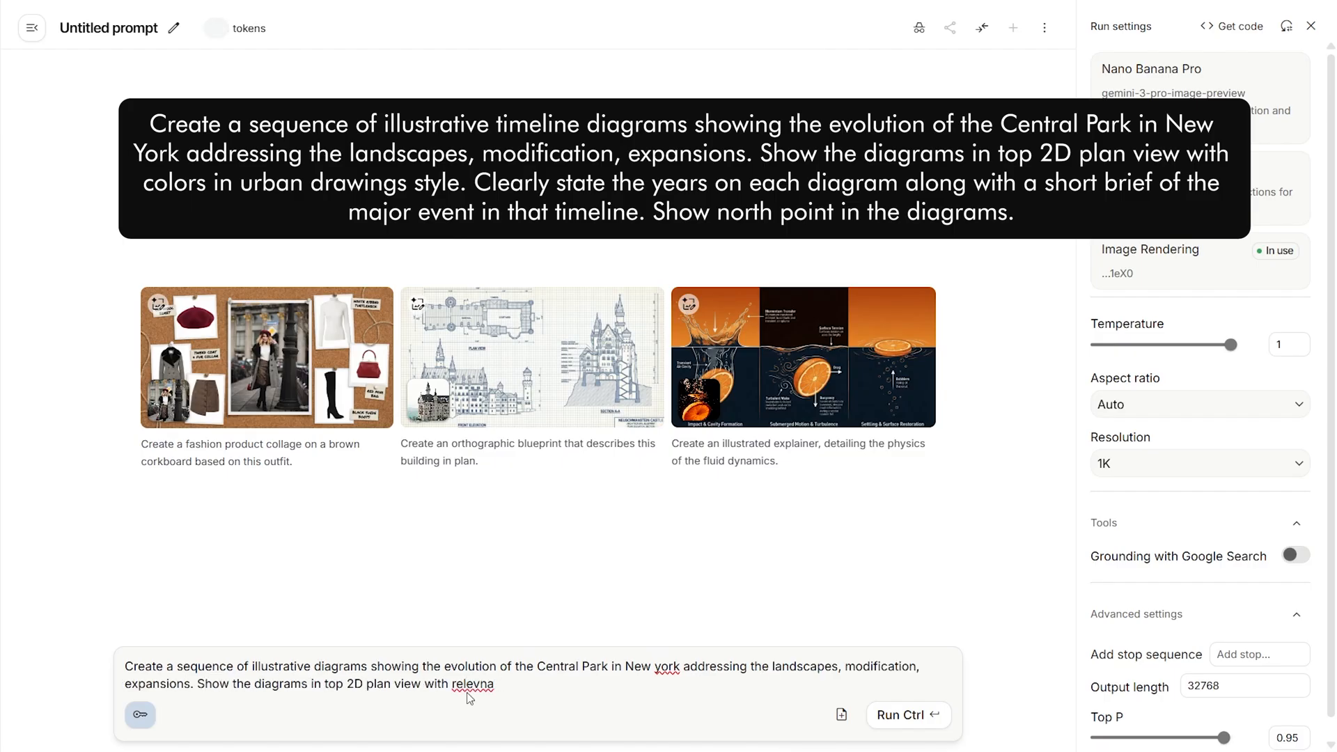
{"action": "type", "text": "desaturated colors in urban drawing style."}
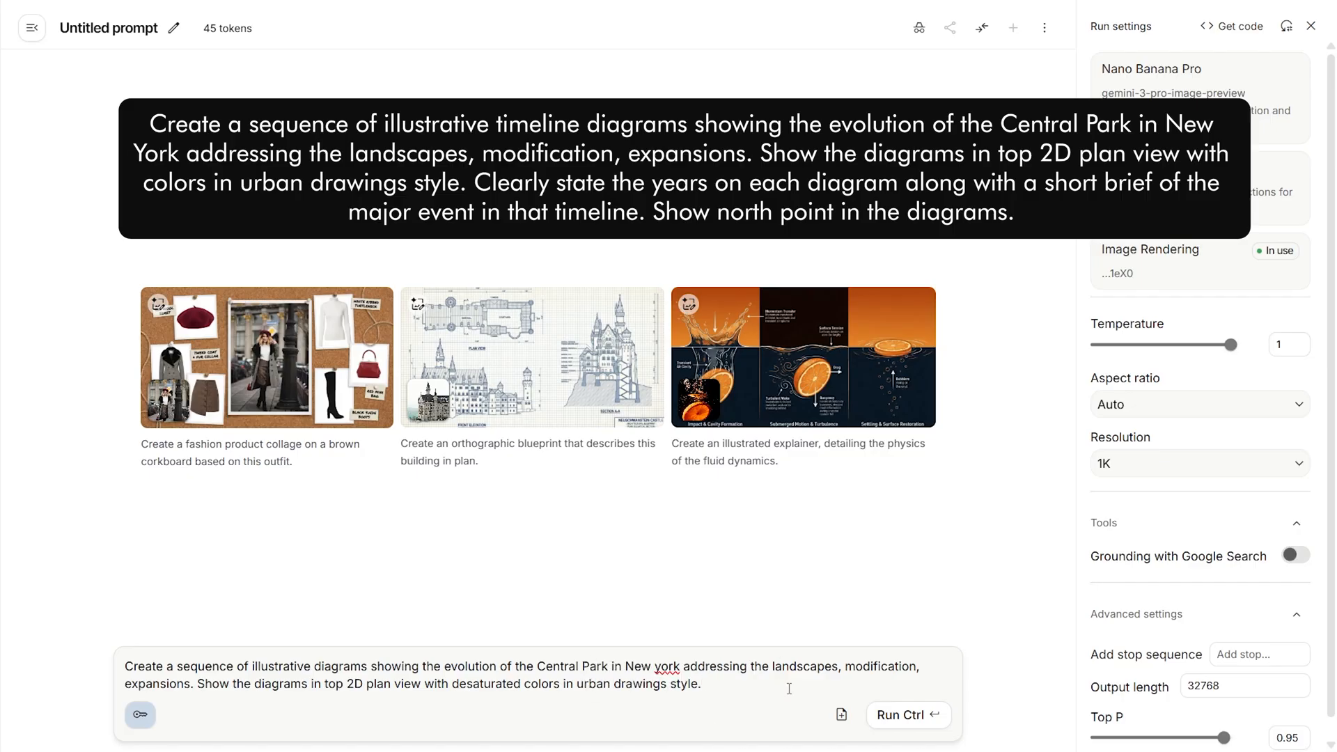
{"action": "type", "text": "Clearly state the years on each diagram"}
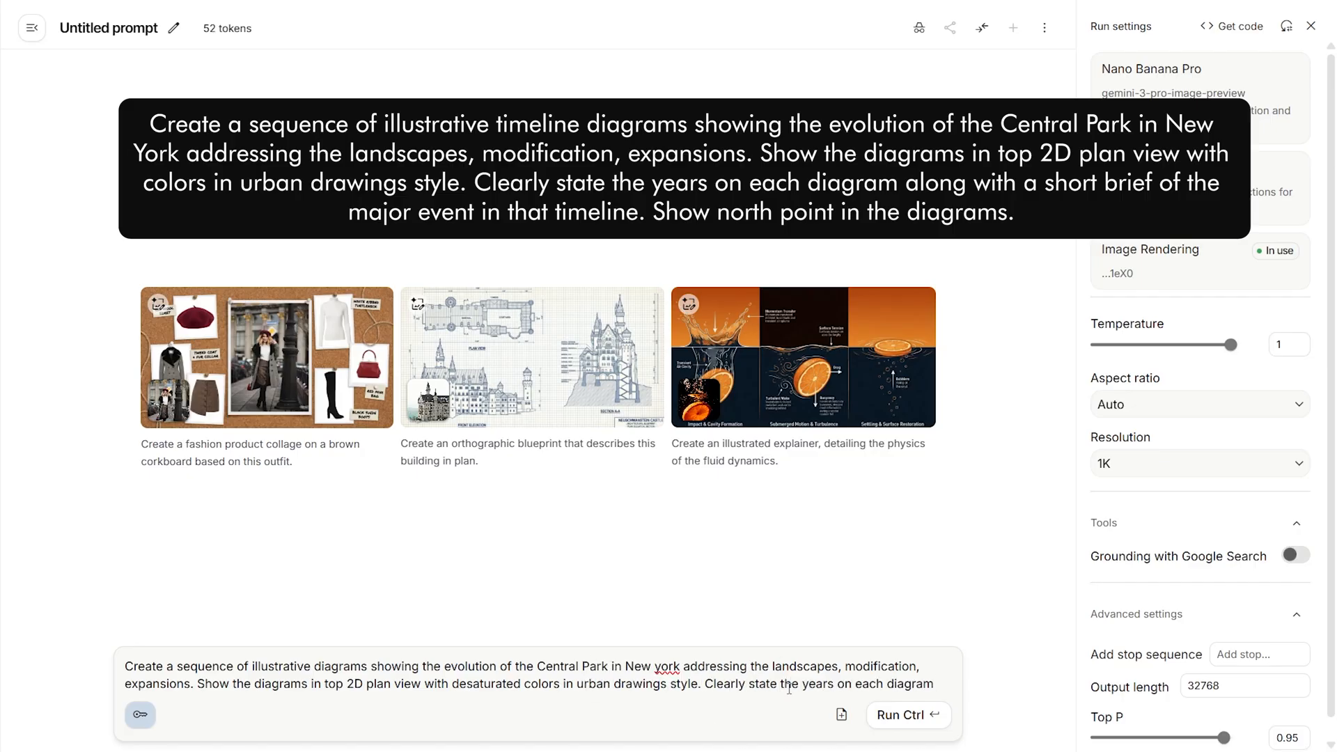
Step: Set a 16:9 aspect ratio, enable Google Search grounding, and generate the timeline diagrams
{"action": "left_click", "coordinate": [1199, 405]}
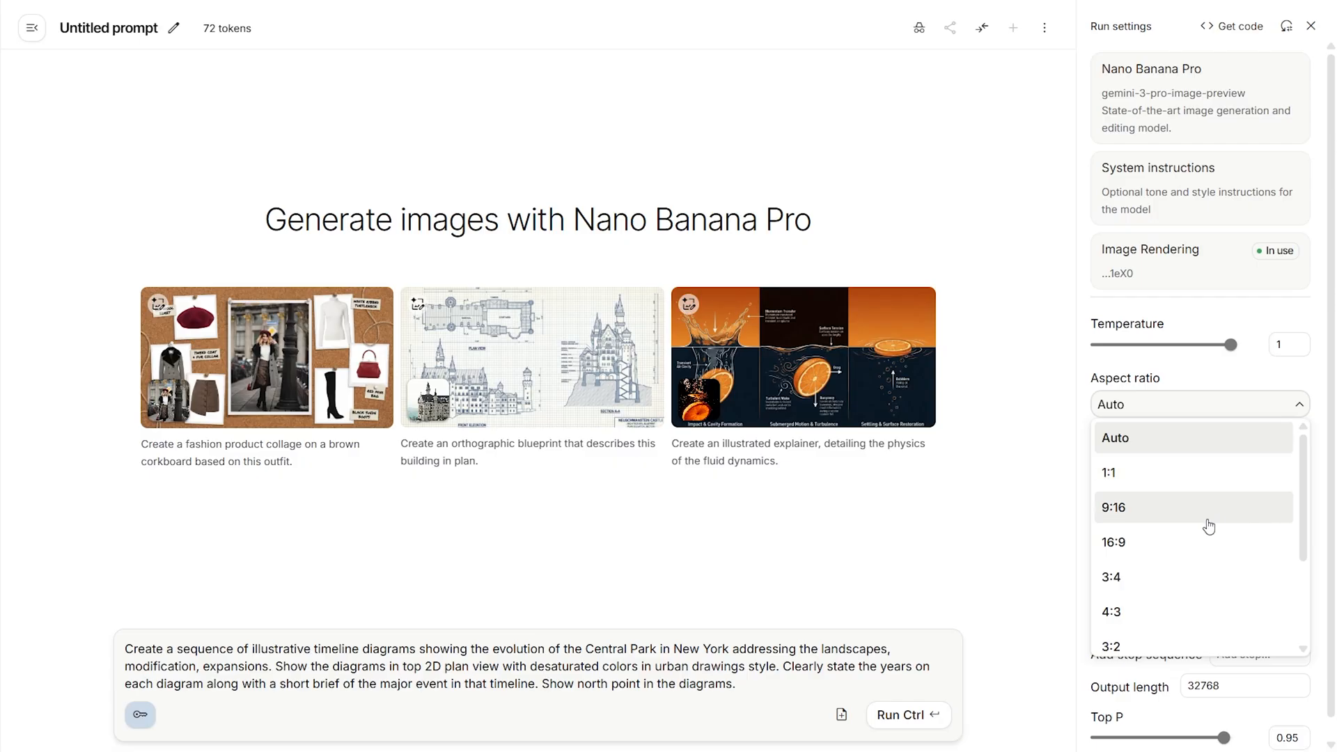
{"action": "left_click", "coordinate": [1113, 541]}
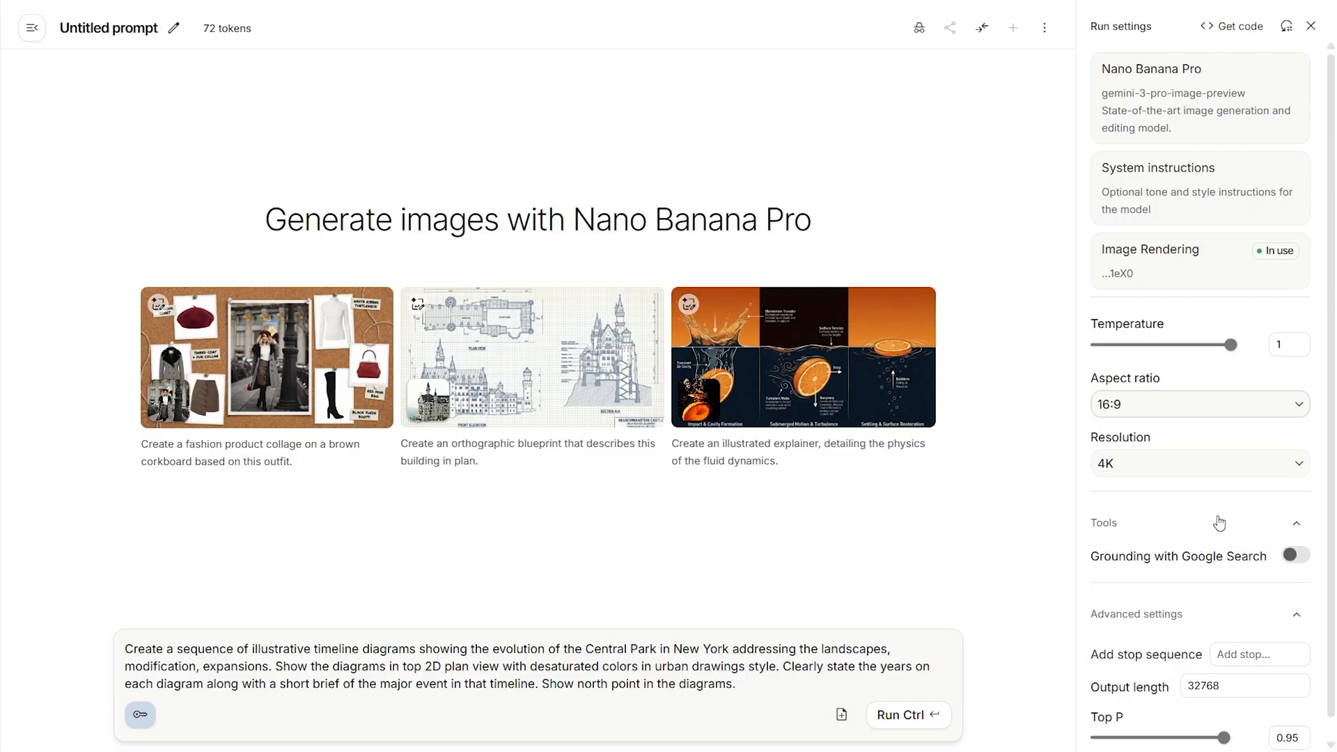
{"action": "mouse_move", "coordinate": [1217, 516]}
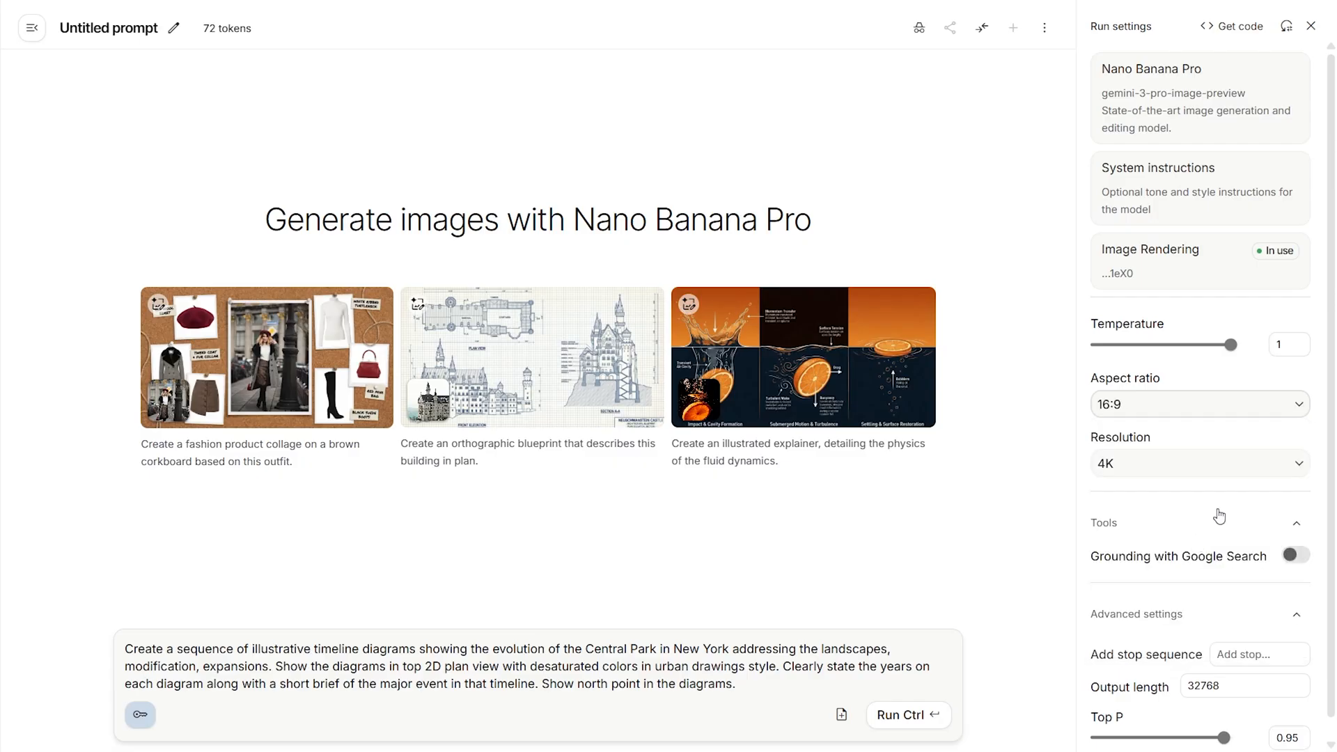
{"action": "left_click", "coordinate": [1294, 556]}
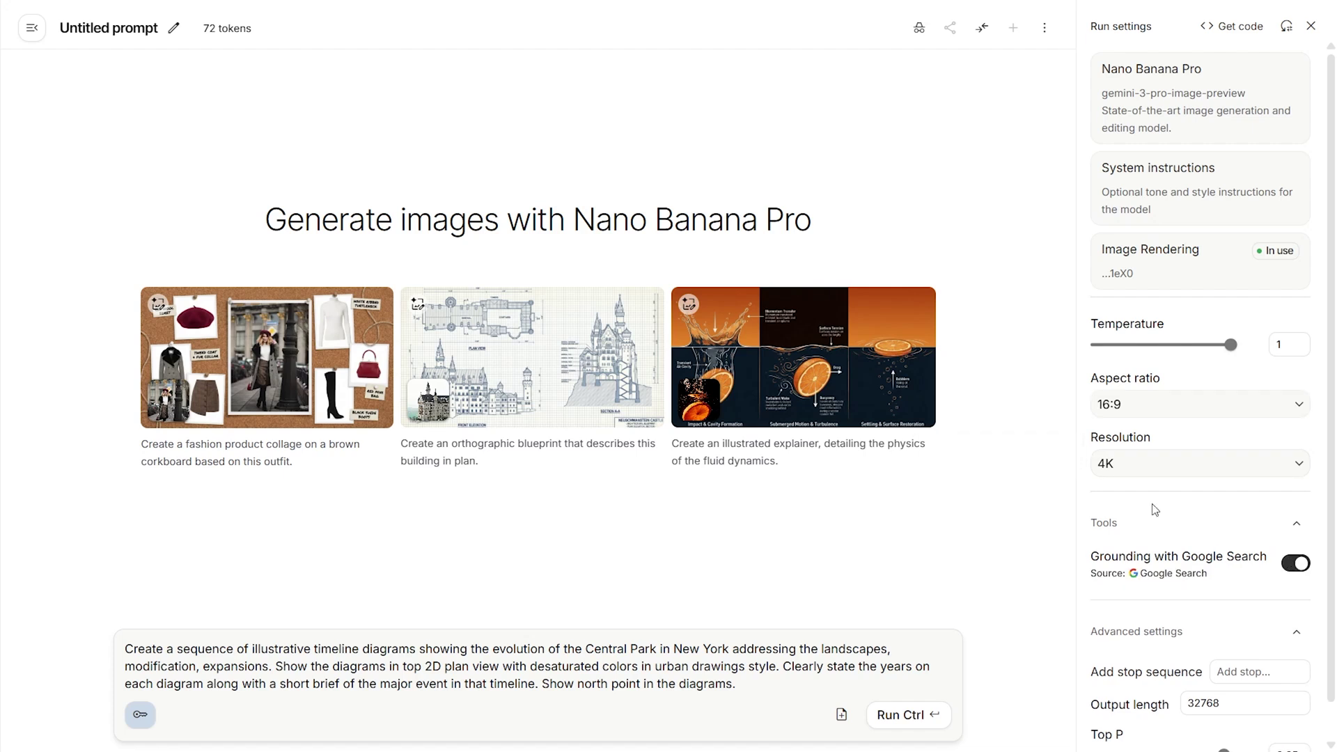
{"action": "left_click", "coordinate": [908, 715]}
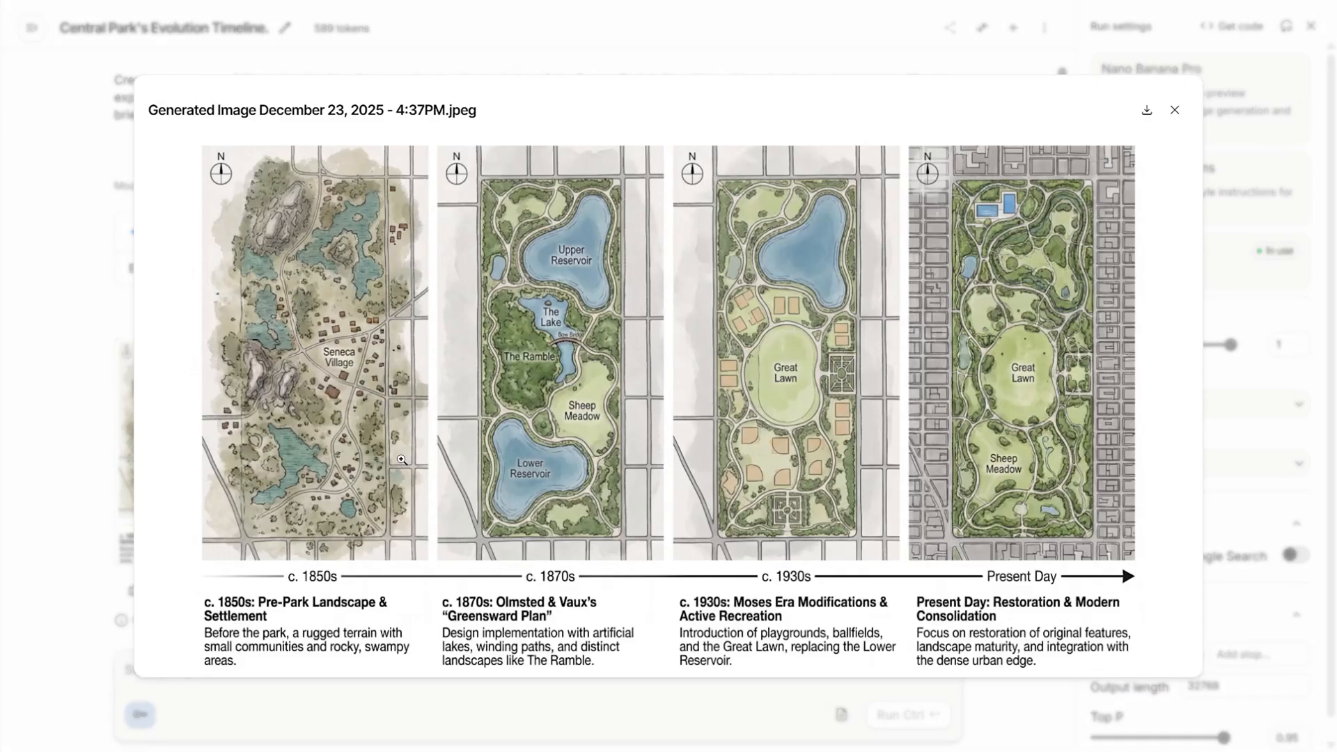
{"action": "mouse_move", "coordinate": [1146, 110]}
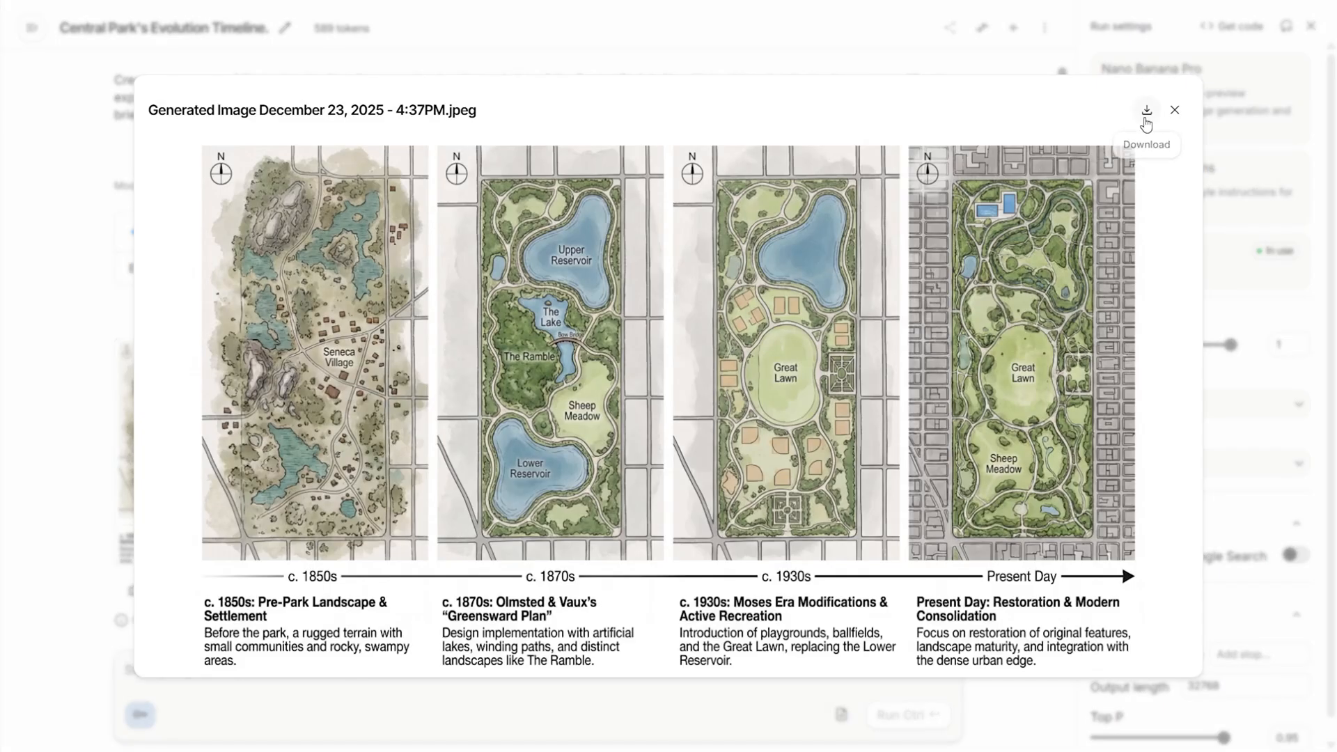
{"action": "mouse_move", "coordinate": [357, 470]}
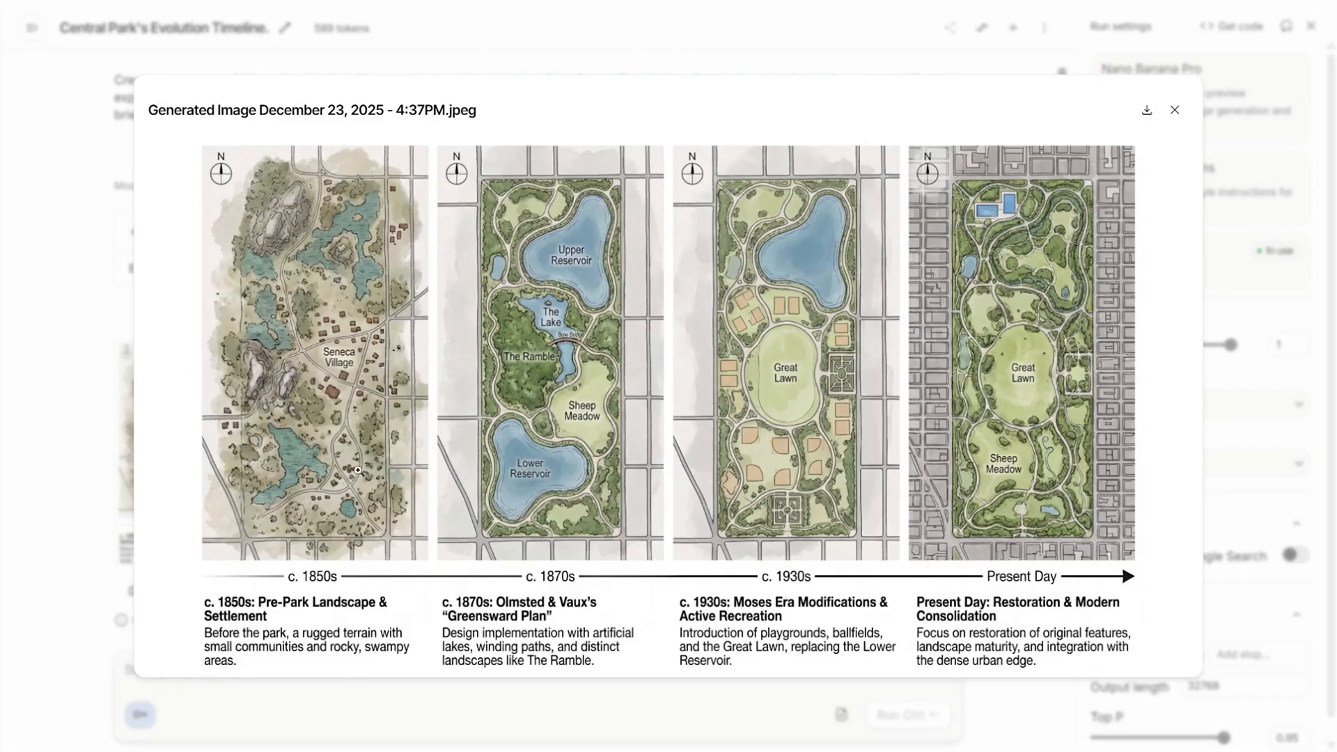
{"action": "mouse_move", "coordinate": [923, 622]}
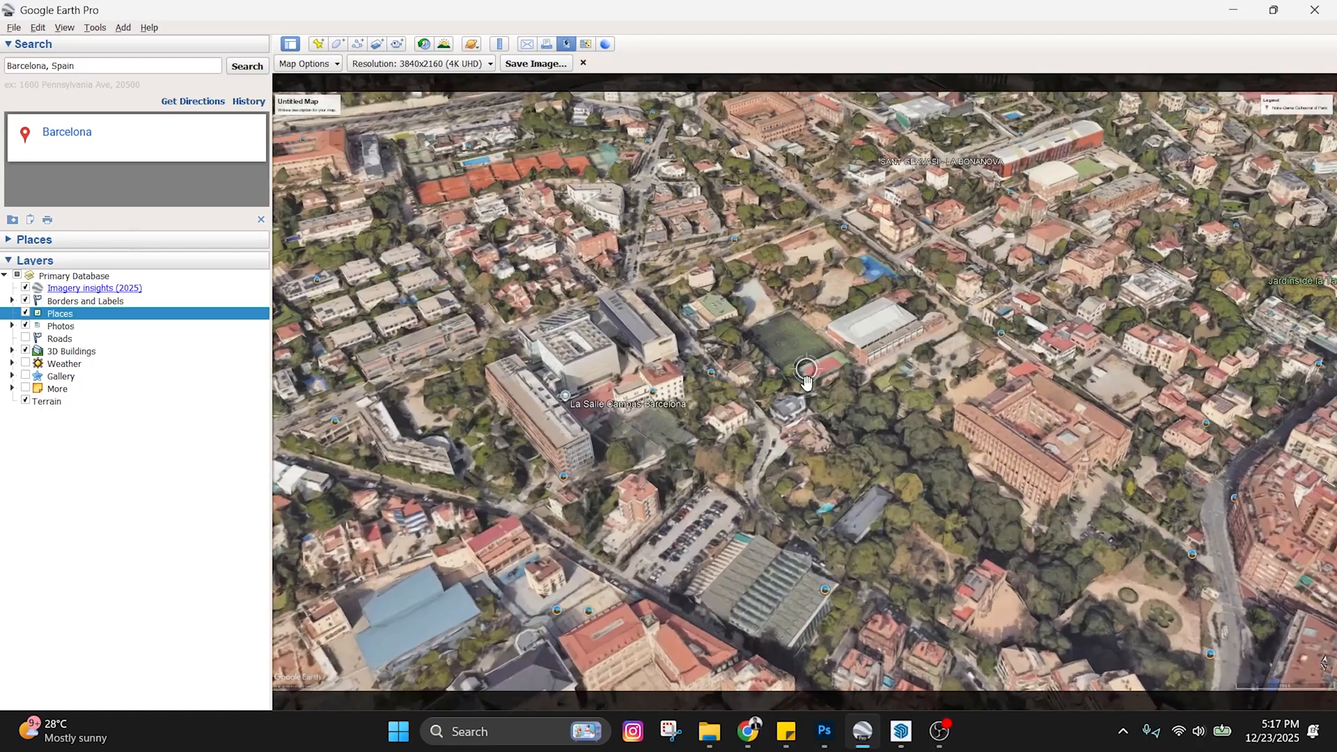
Step: Center the aerial view over the Barcelona campus and drop a placemark beside the football pitch
{"action": "left_click_drag", "start_coordinate": [806, 371], "coordinate": [729, 528]}
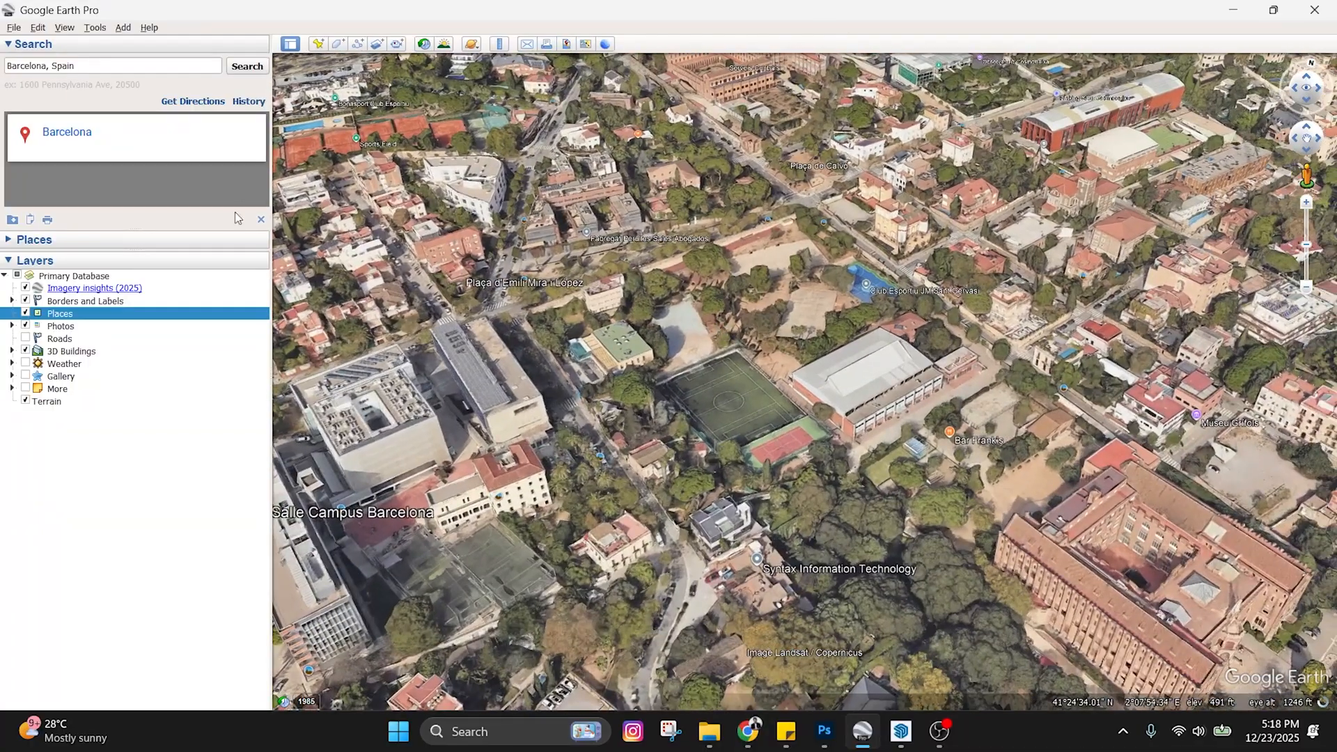
{"action": "left_click", "coordinate": [337, 42]}
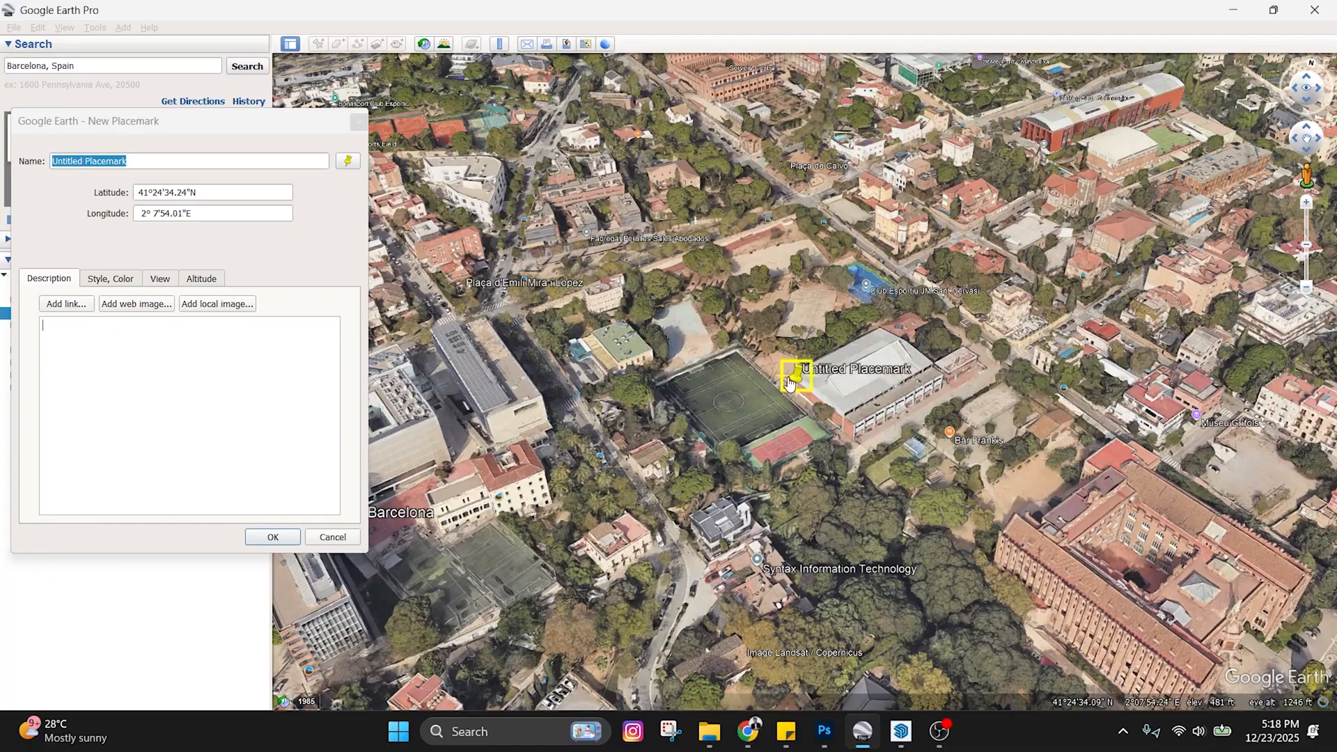
{"action": "left_click_drag", "start_coordinate": [795, 373], "coordinate": [758, 338]}
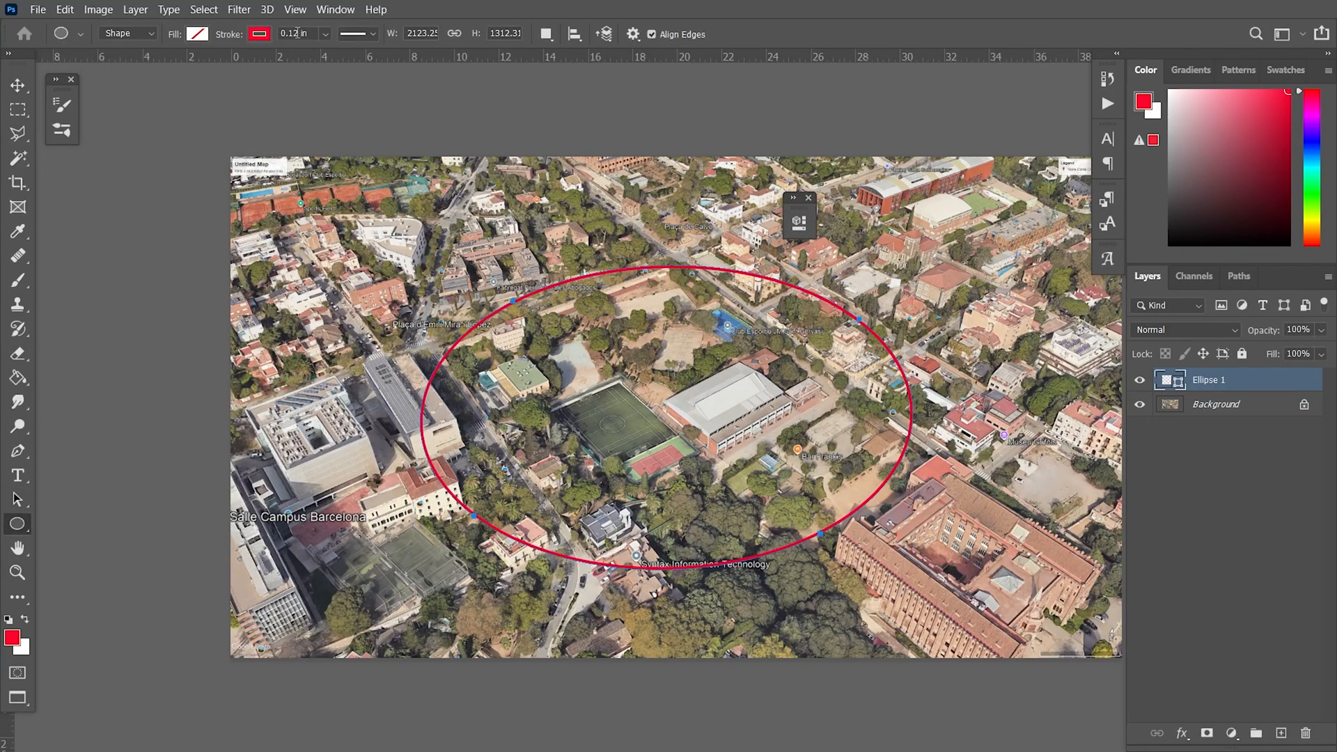
Step: Select the Ellipse tool to outline the campus site in red
{"action": "left_click", "coordinate": [15, 84]}
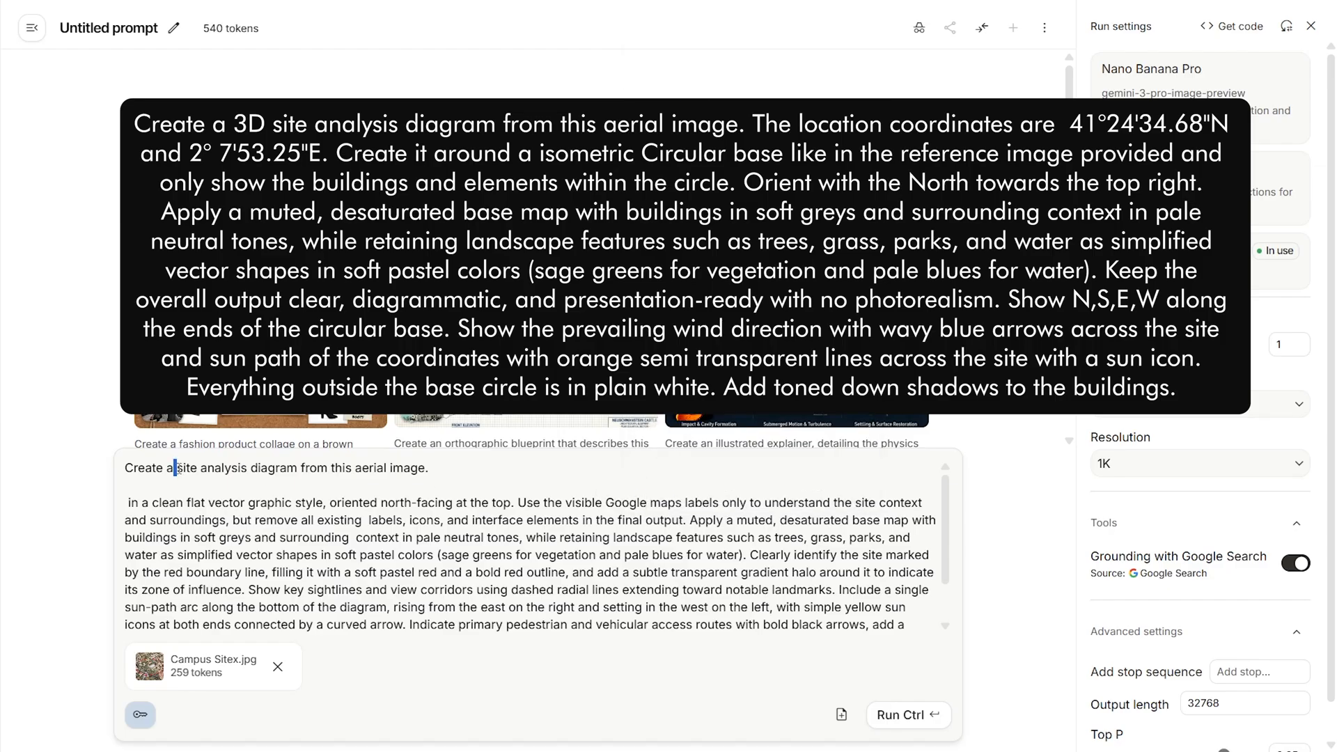
Step: Reword the prompt as a 3D site analysis diagram at 41°24'34.68"N, 2°7'53.25"E
{"action": "type", "text": "3D site analysis diagram from this aerial image. The location coordinates are  41°24'34.68\"N and 2° 7"}
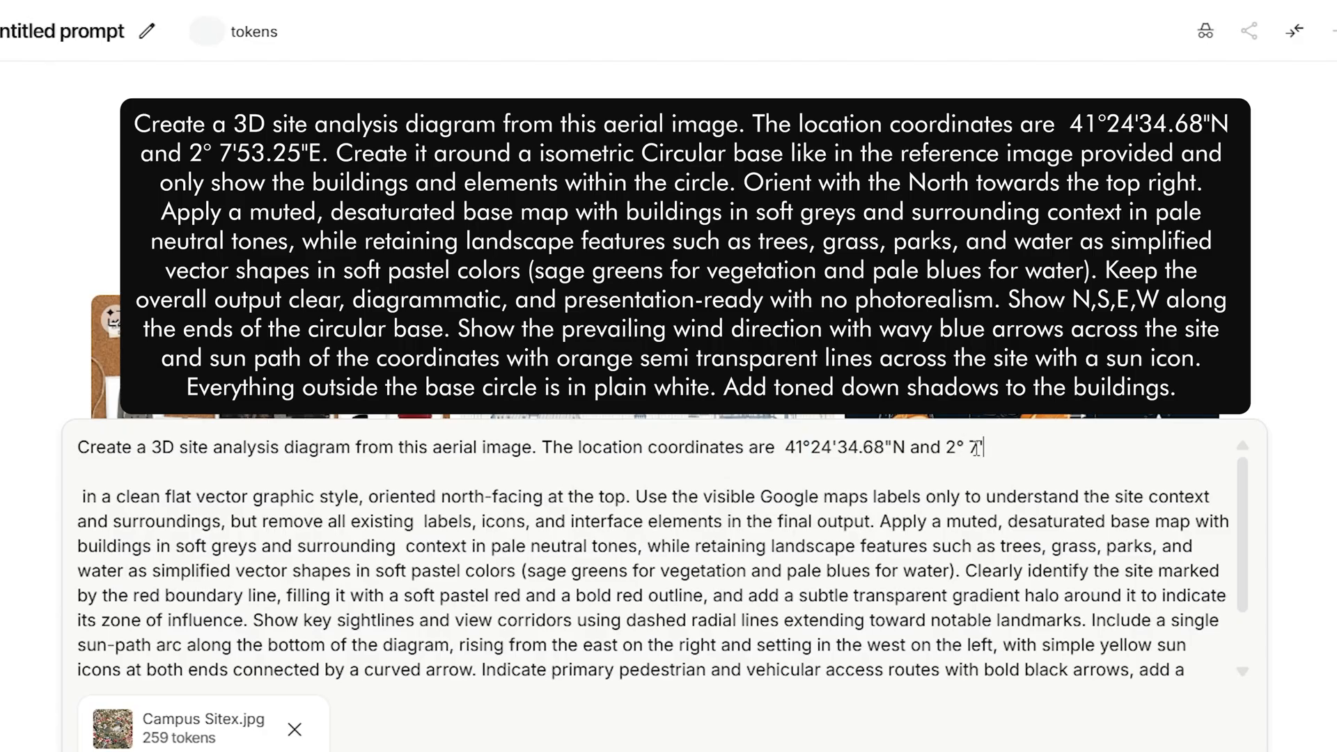
{"action": "type", "text": "53.25\""}
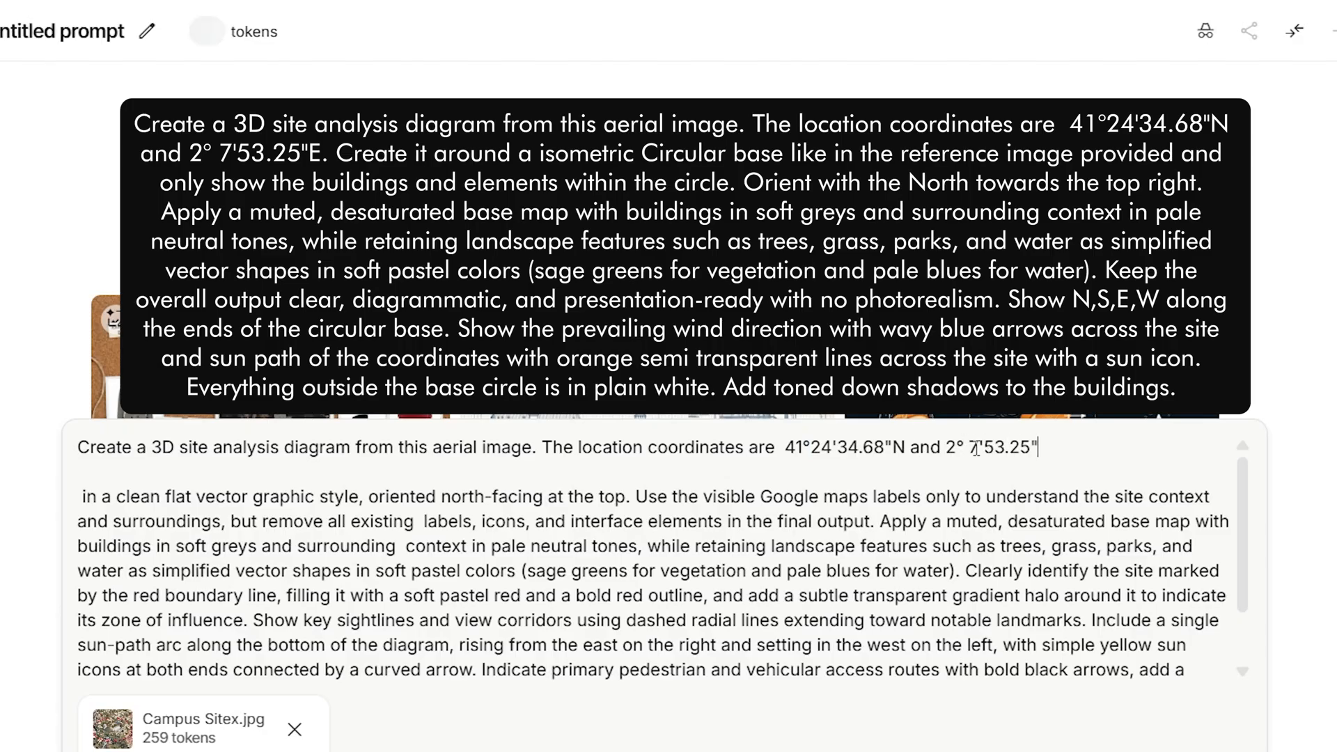
{"action": "type", "text": "E."}
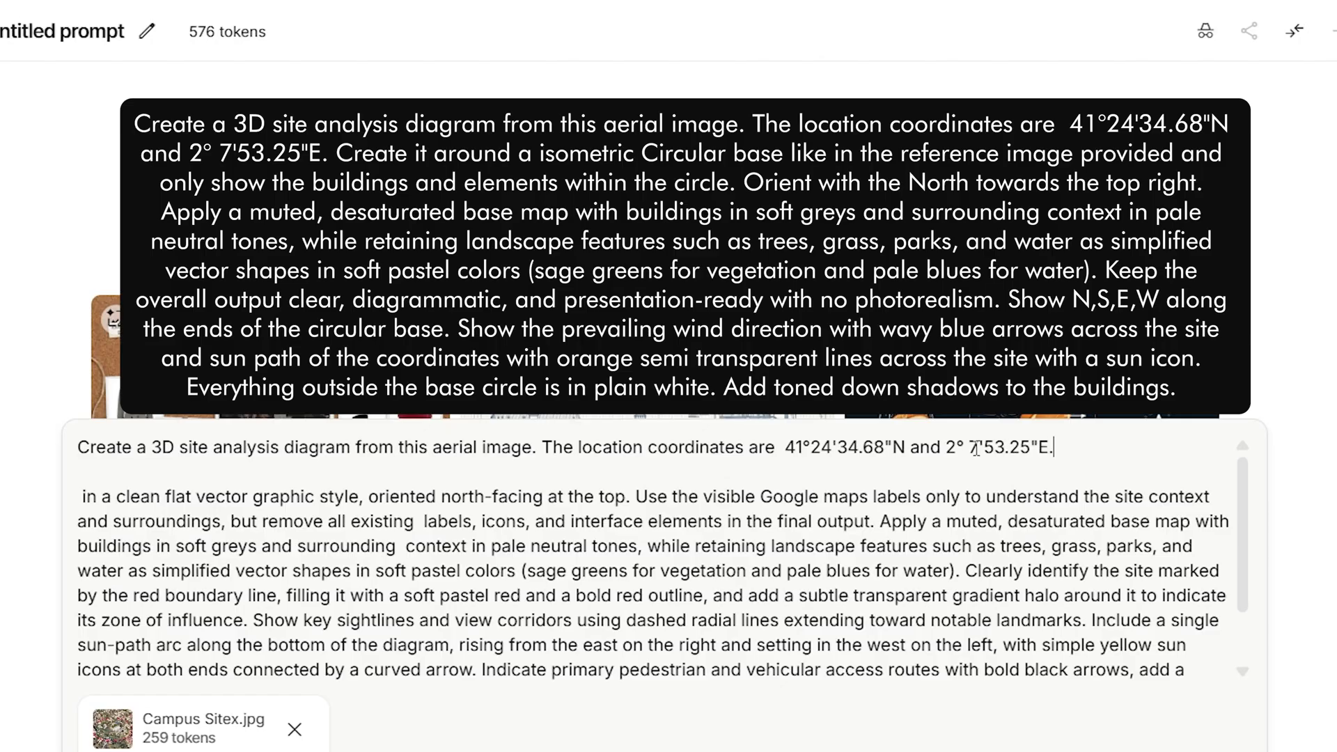
{"action": "mouse_move", "coordinate": [103, 496]}
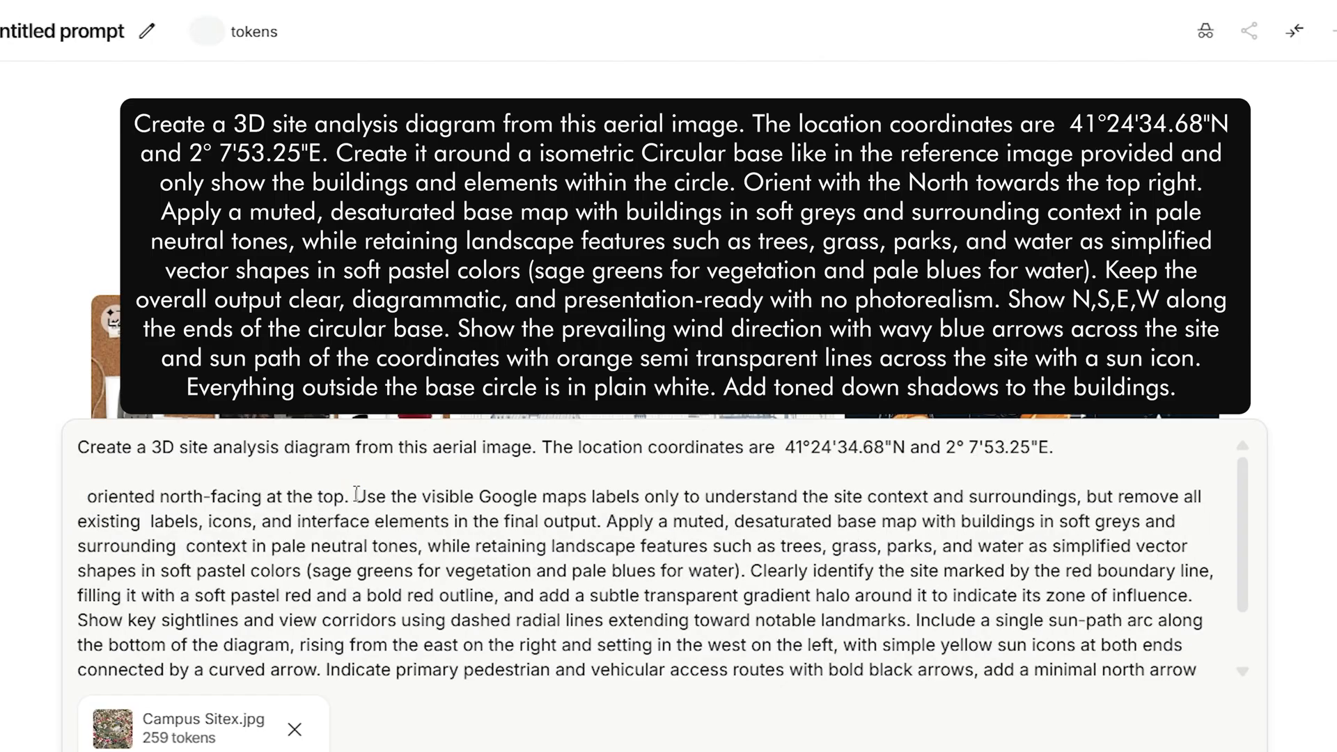
{"action": "left_click", "coordinate": [1295, 32]}
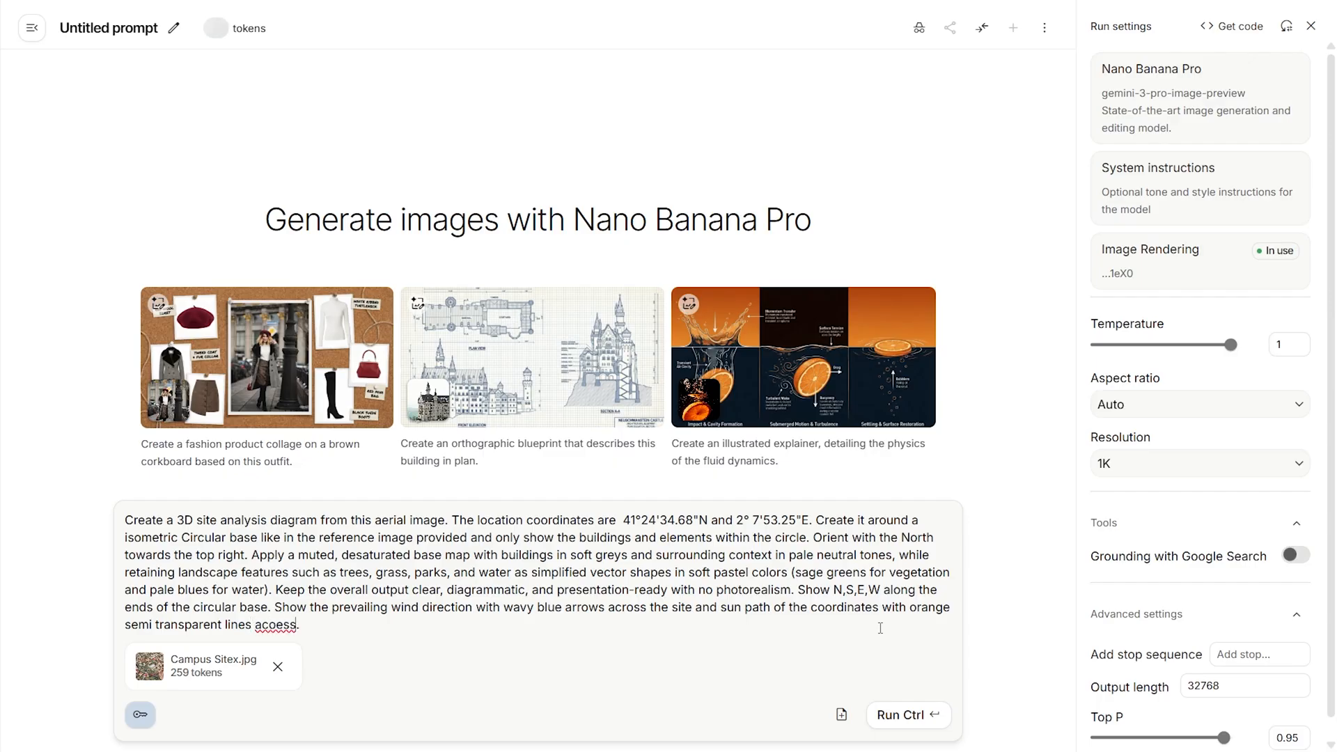
Step: Regenerate the site diagram, compare the first and newer images, and download the newer one
{"action": "left_click", "coordinate": [908, 715]}
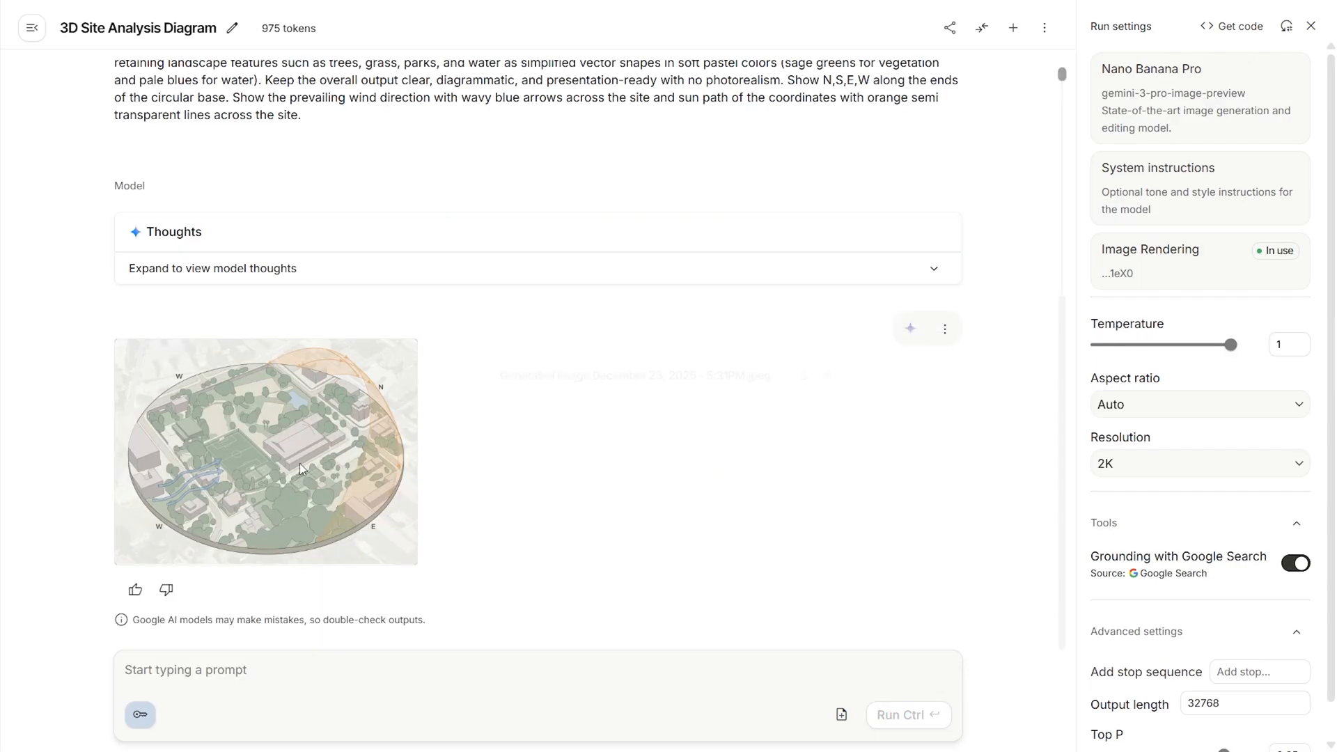
{"action": "left_click", "coordinate": [302, 469]}
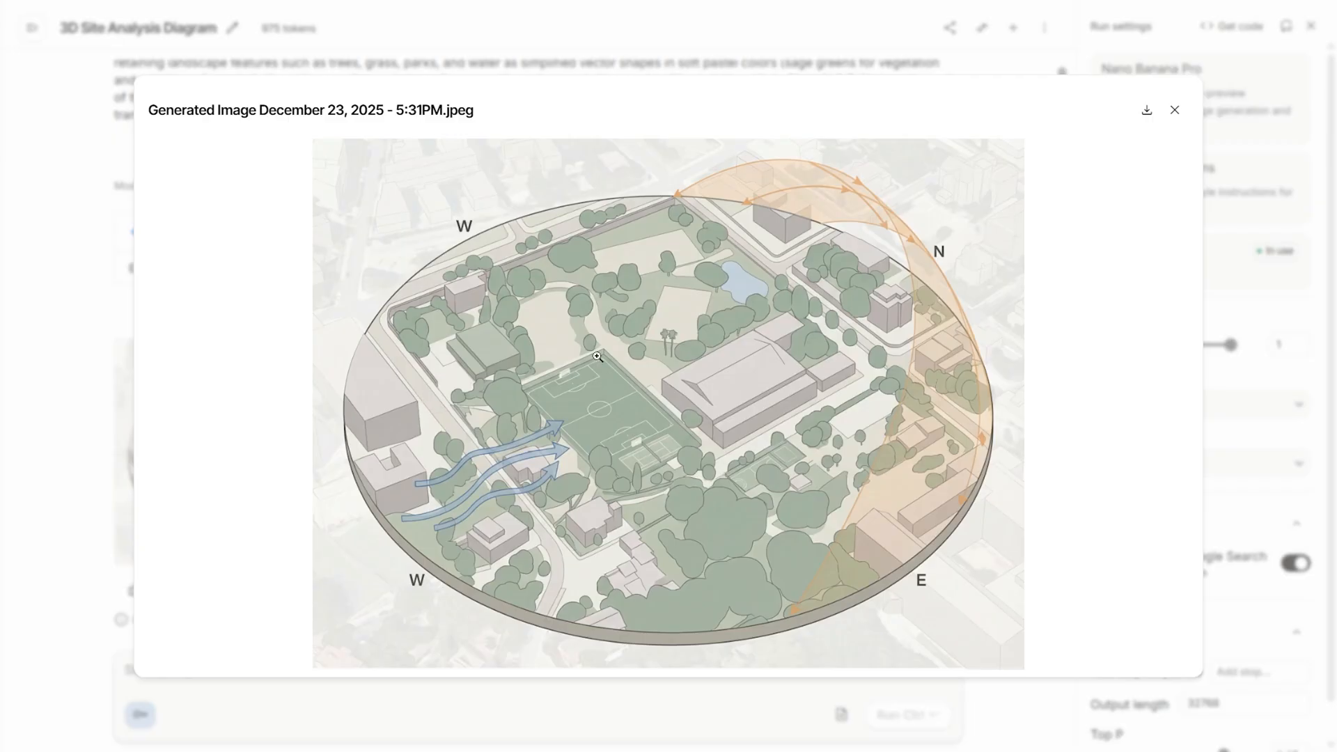
{"action": "mouse_move", "coordinate": [664, 397]}
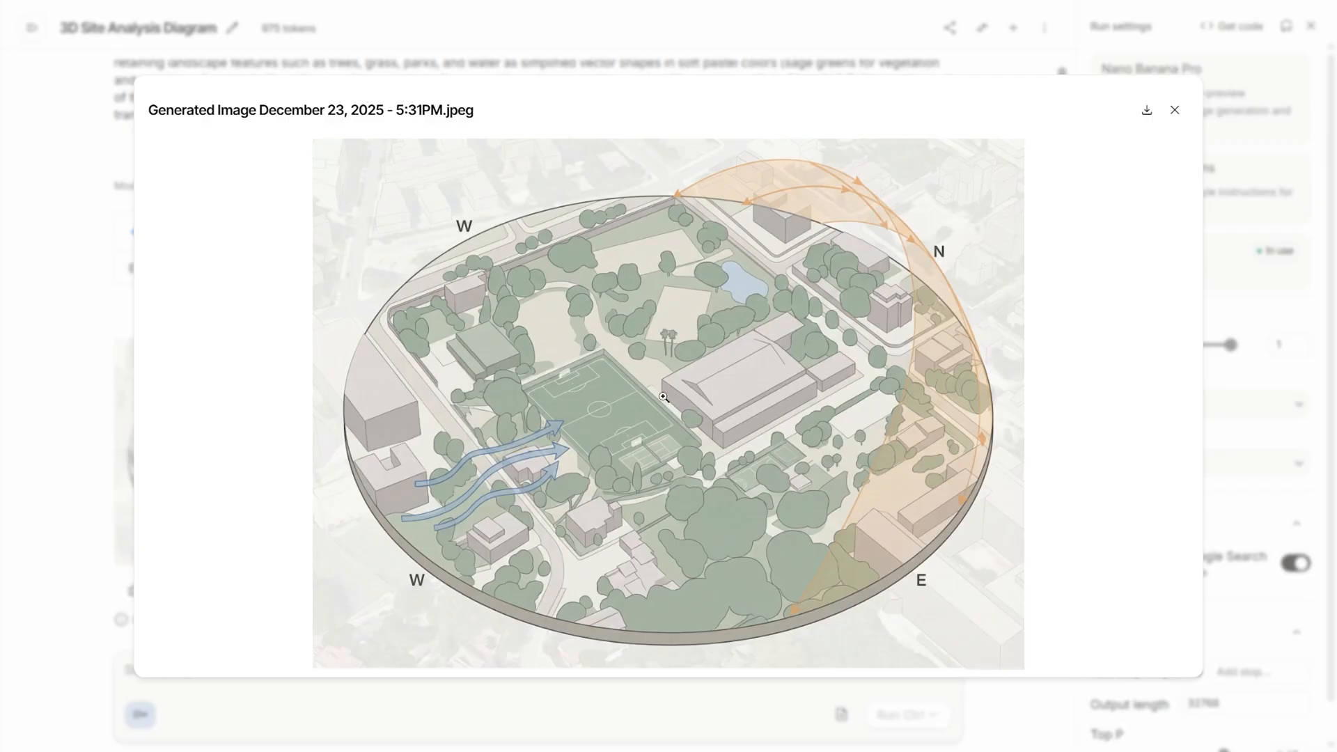
{"action": "left_click", "coordinate": [1174, 109]}
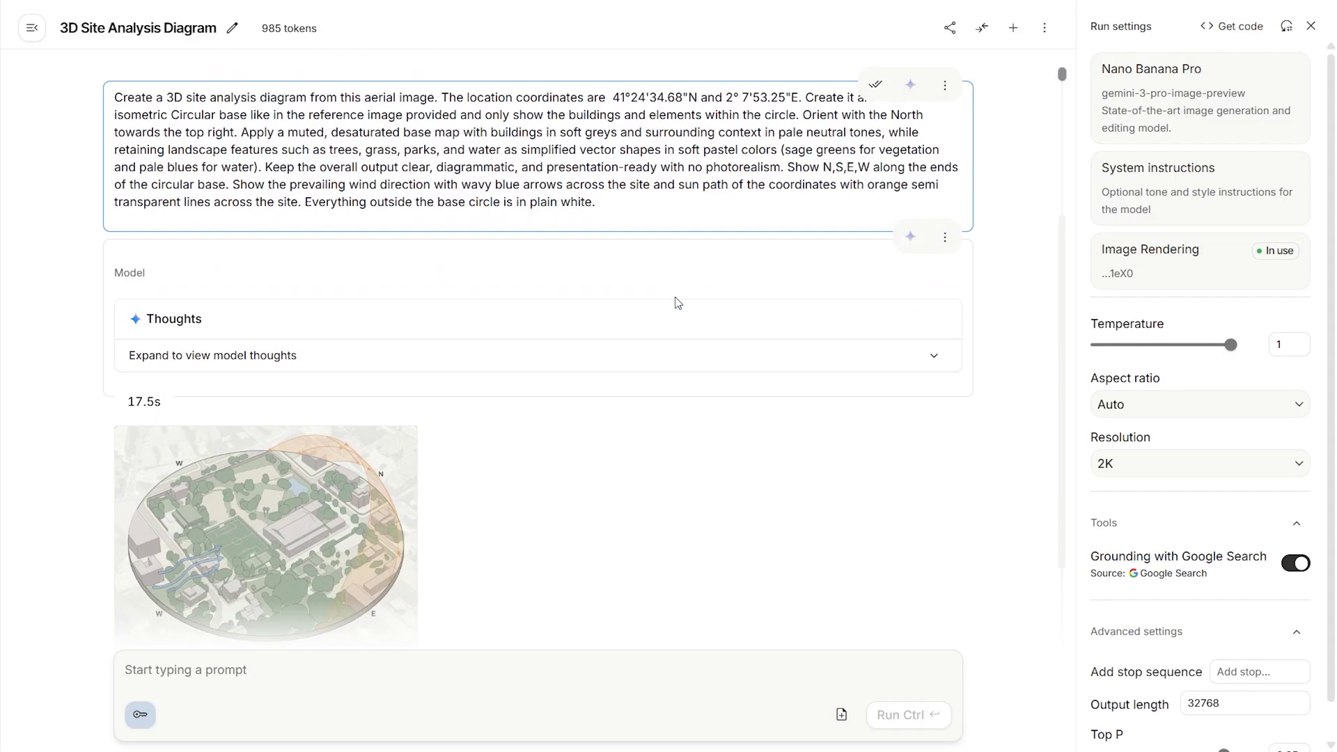
{"action": "left_click", "coordinate": [265, 535]}
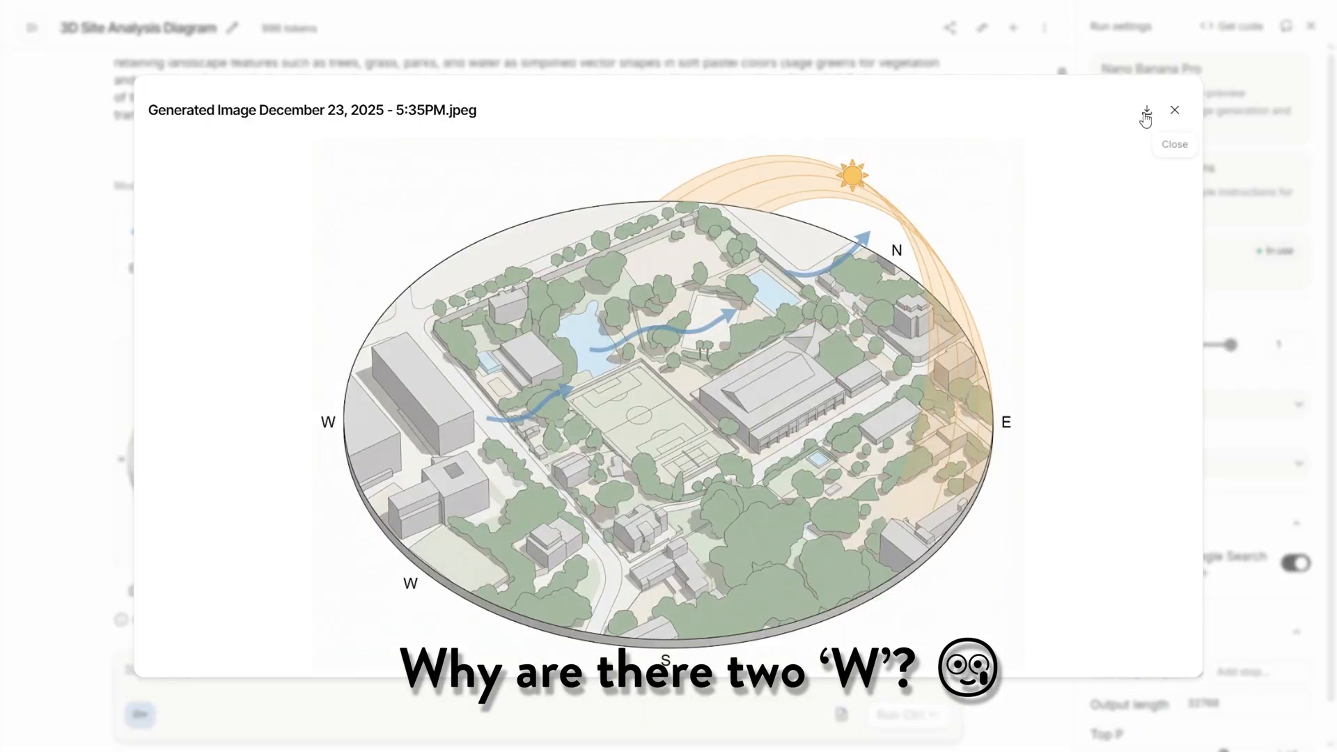
{"action": "left_click", "coordinate": [1146, 110]}
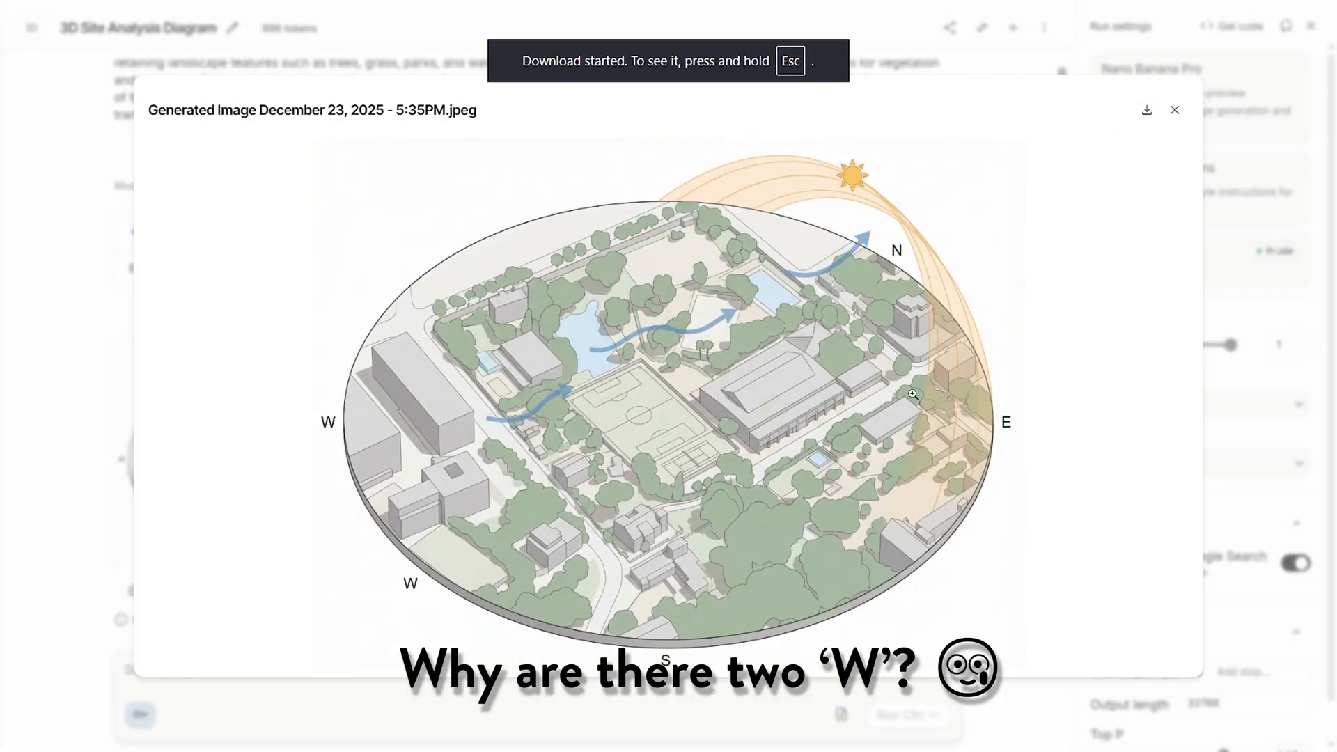
{"action": "mouse_move", "coordinate": [1046, 141]}
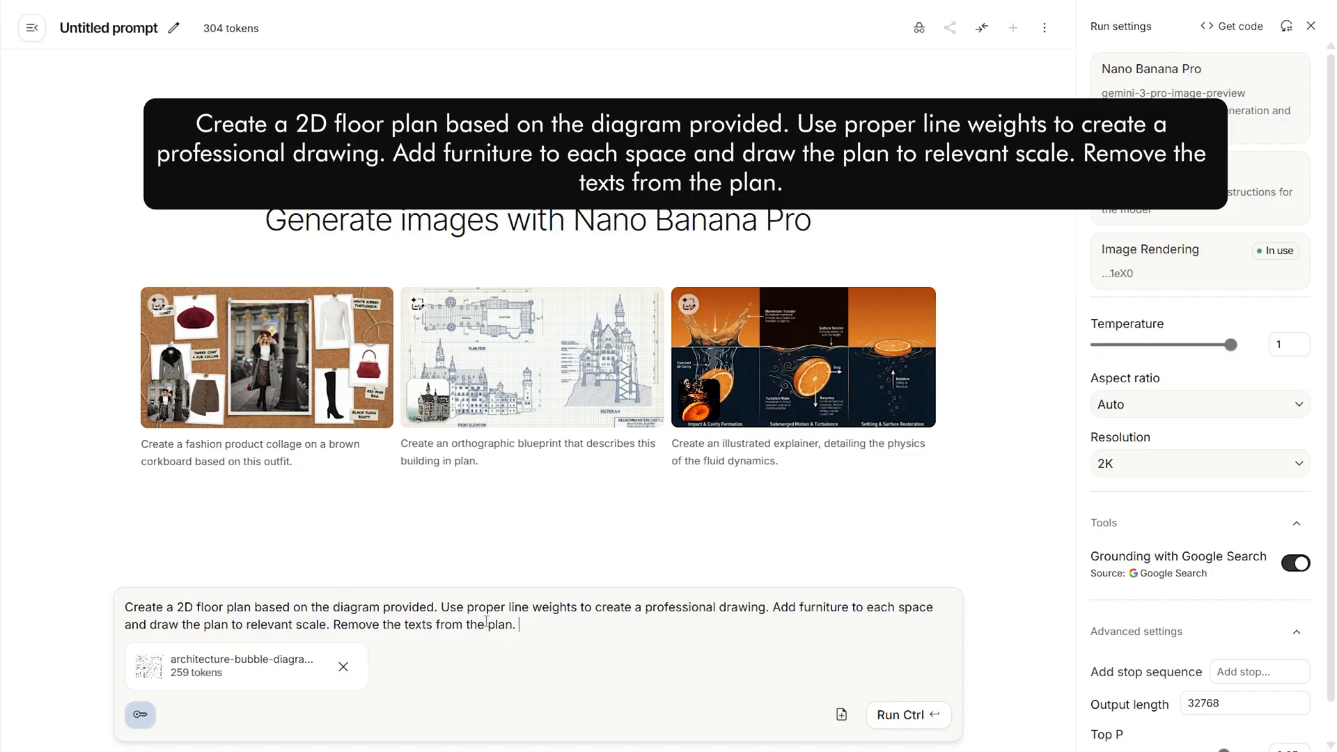
{"action": "mouse_move", "coordinate": [900, 715]}
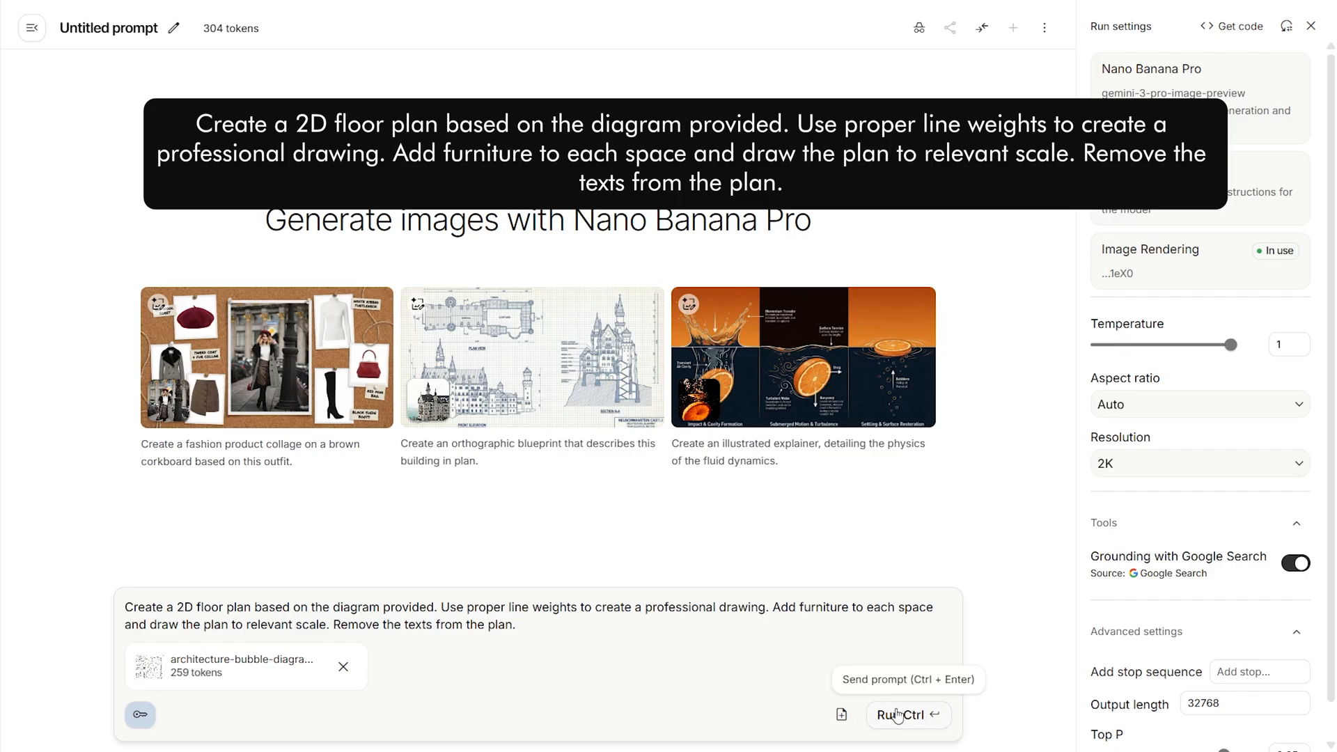
Step: Run the prompt to generate the furnished 2D floor plan from the bubble diagram
{"action": "left_click", "coordinate": [901, 715]}
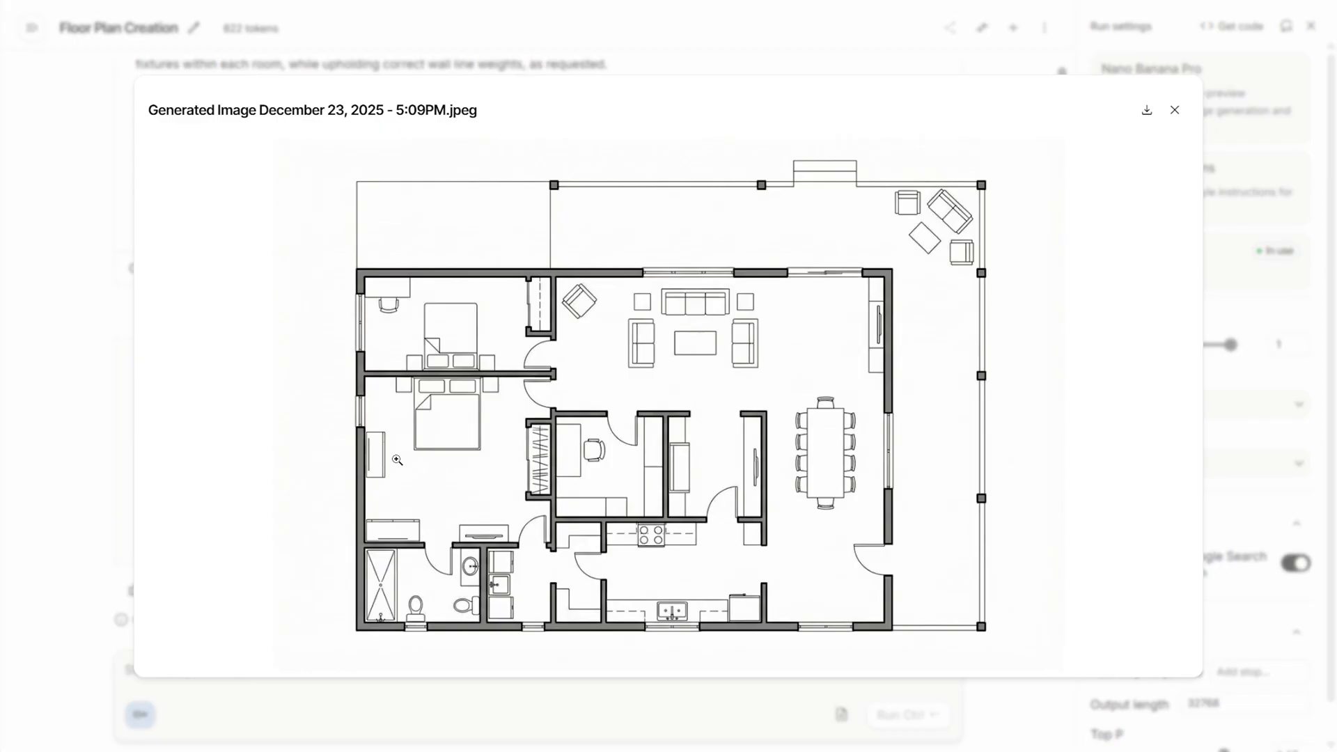
{"action": "mouse_move", "coordinate": [397, 486]}
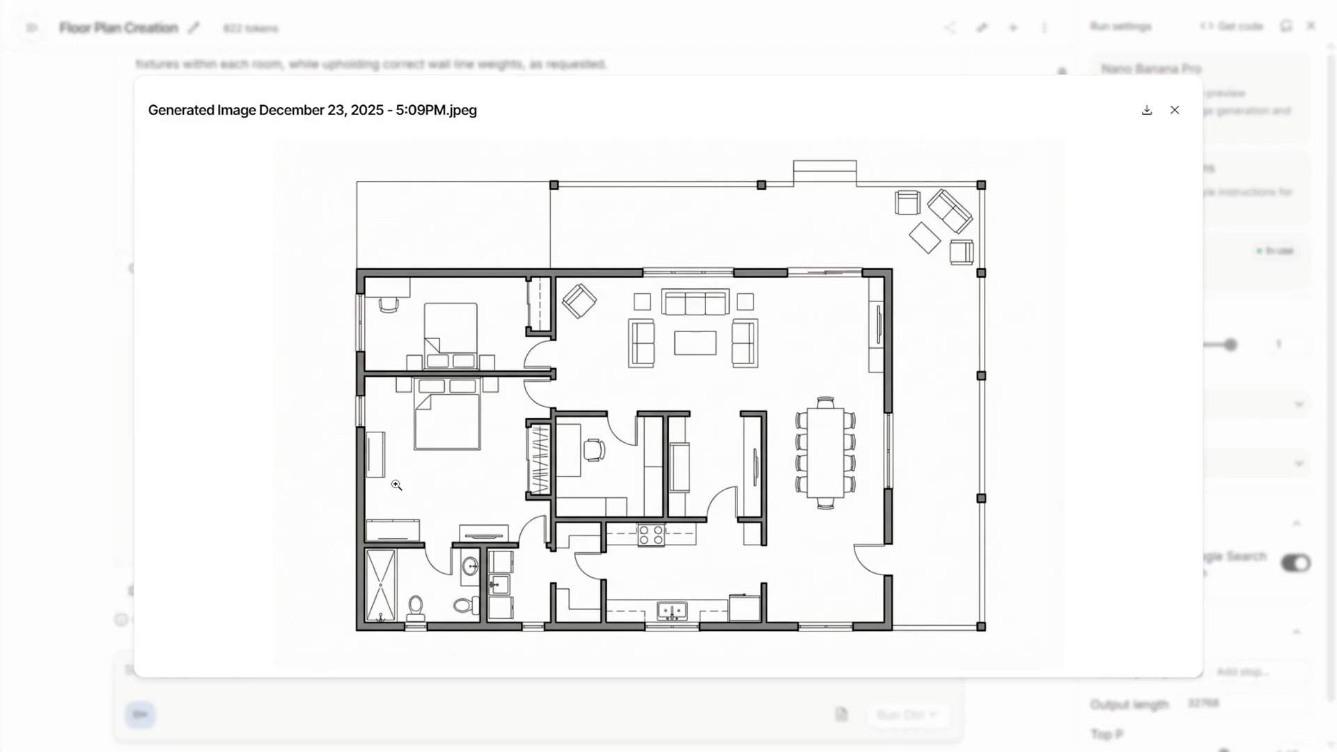
{"action": "mouse_move", "coordinate": [1059, 441]}
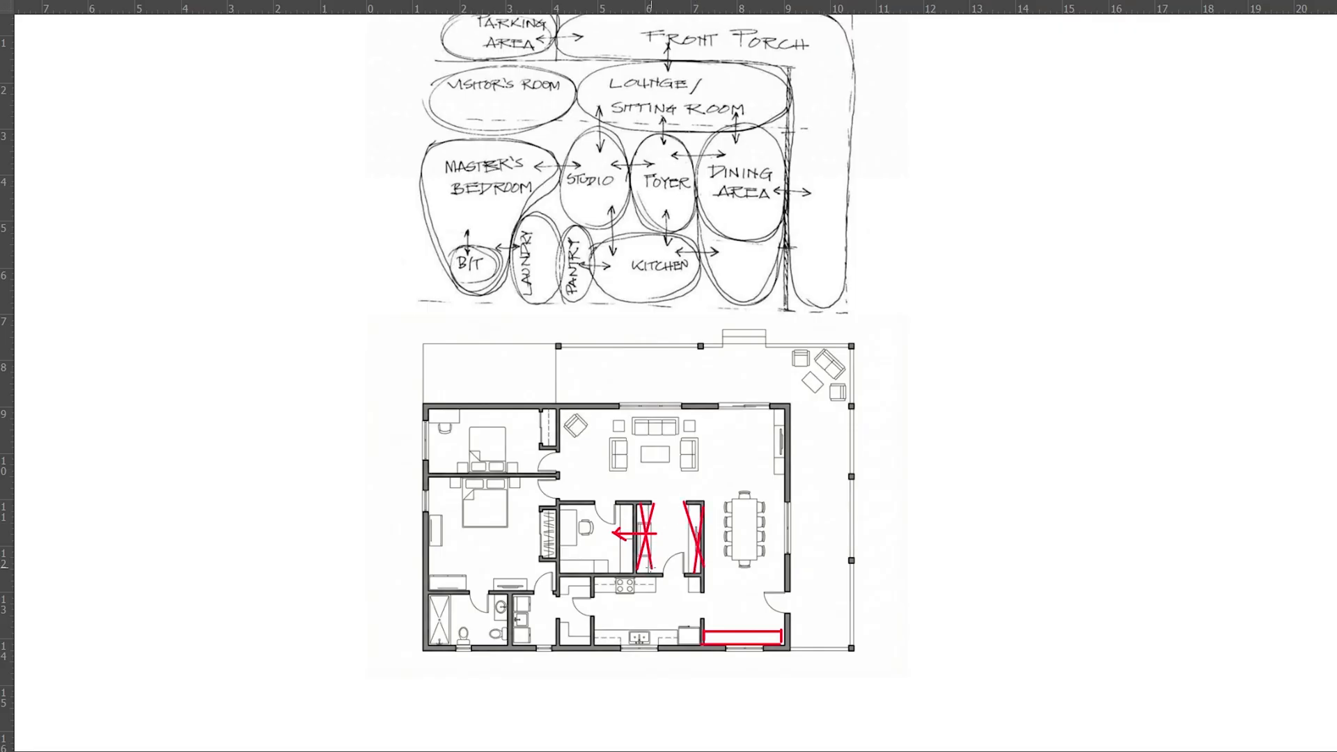
Step: Scroll down past the marked-up floor plan comparison
{"action": "scroll", "scroll_direction": "down", "scroll_amount": 3}
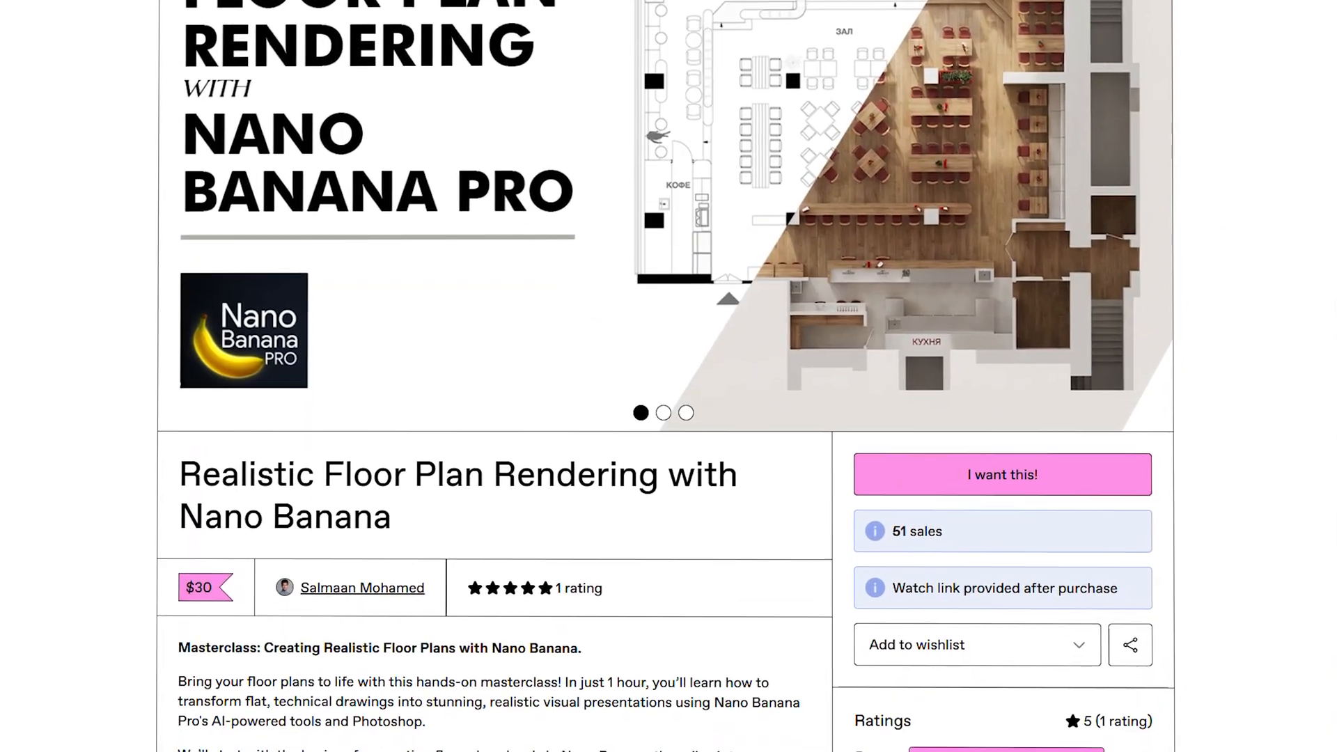
Step: Scroll the Gumroad masterclass page down to the course description and ratings
{"action": "scroll", "scroll_direction": "down", "scroll_amount": 3}
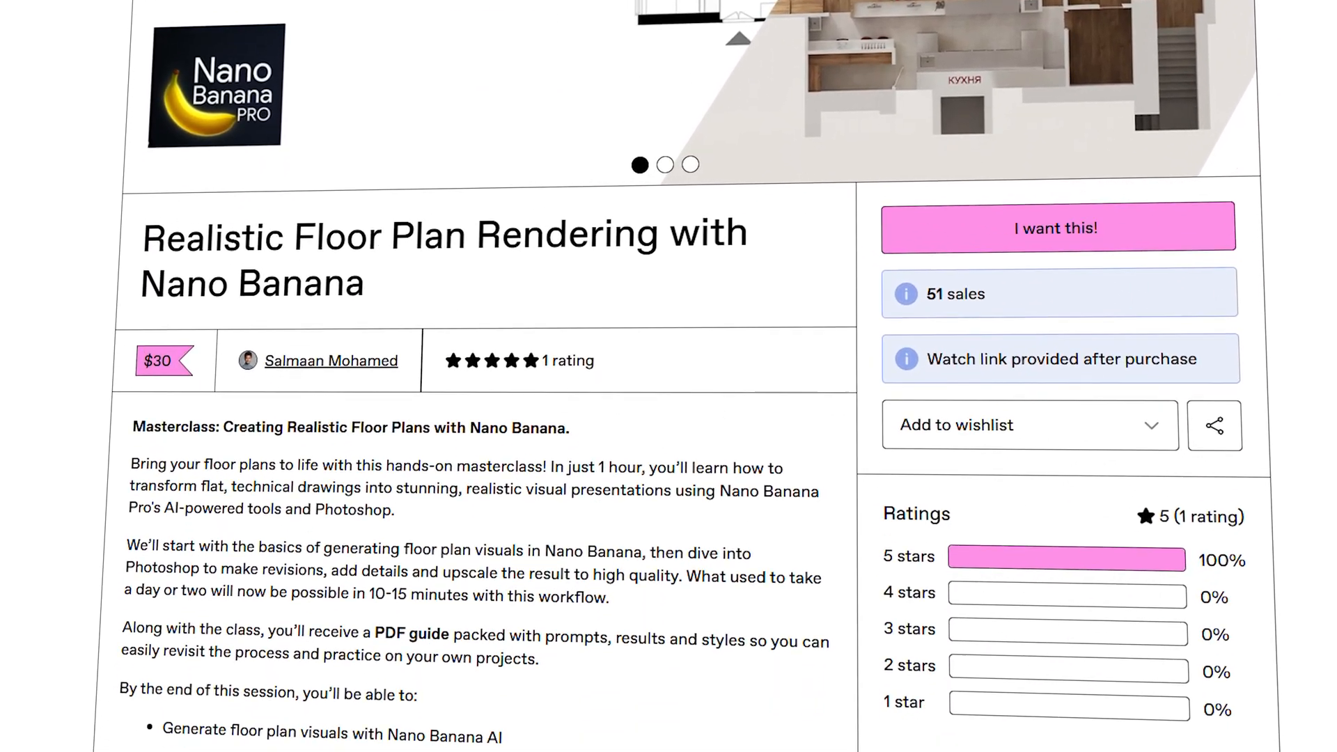
{"action": "scroll", "scroll_direction": "down", "scroll_amount": 3}
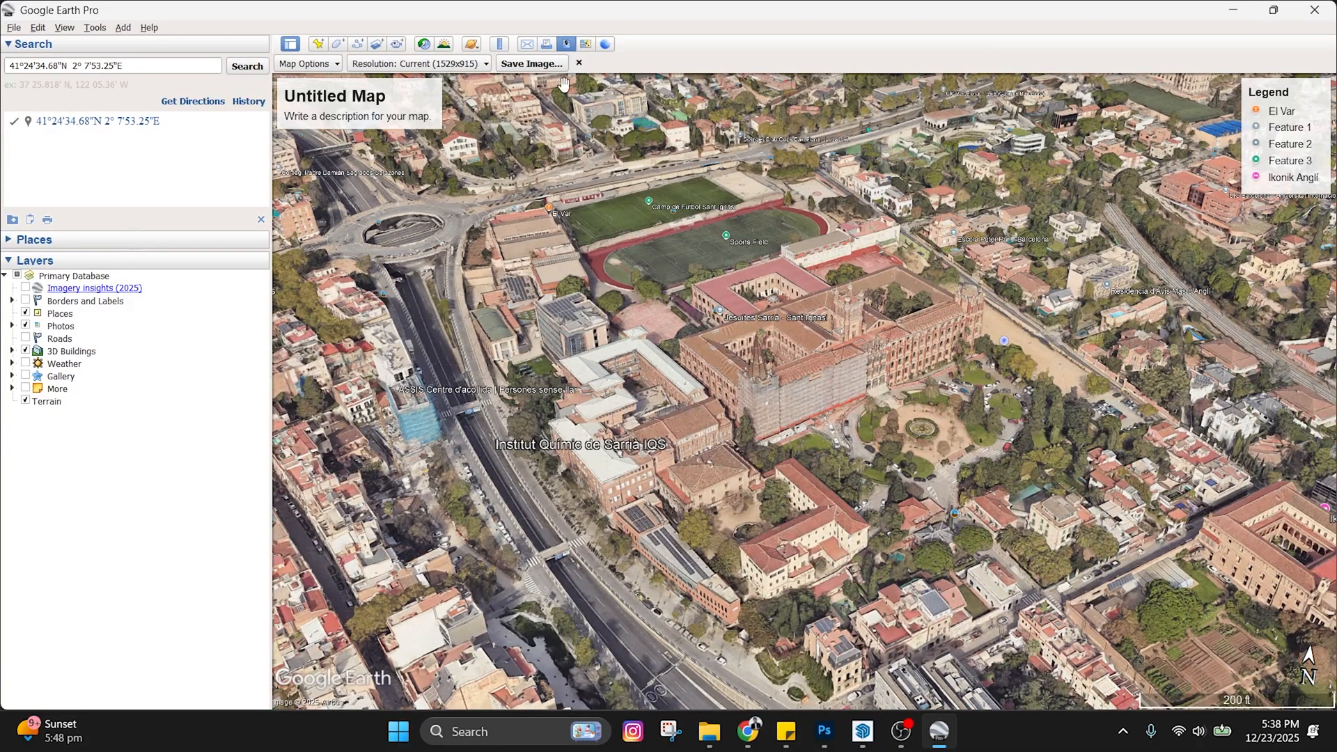
Step: Save the tilted 3D aerial view of the campus as an image
{"action": "left_click", "coordinate": [418, 64]}
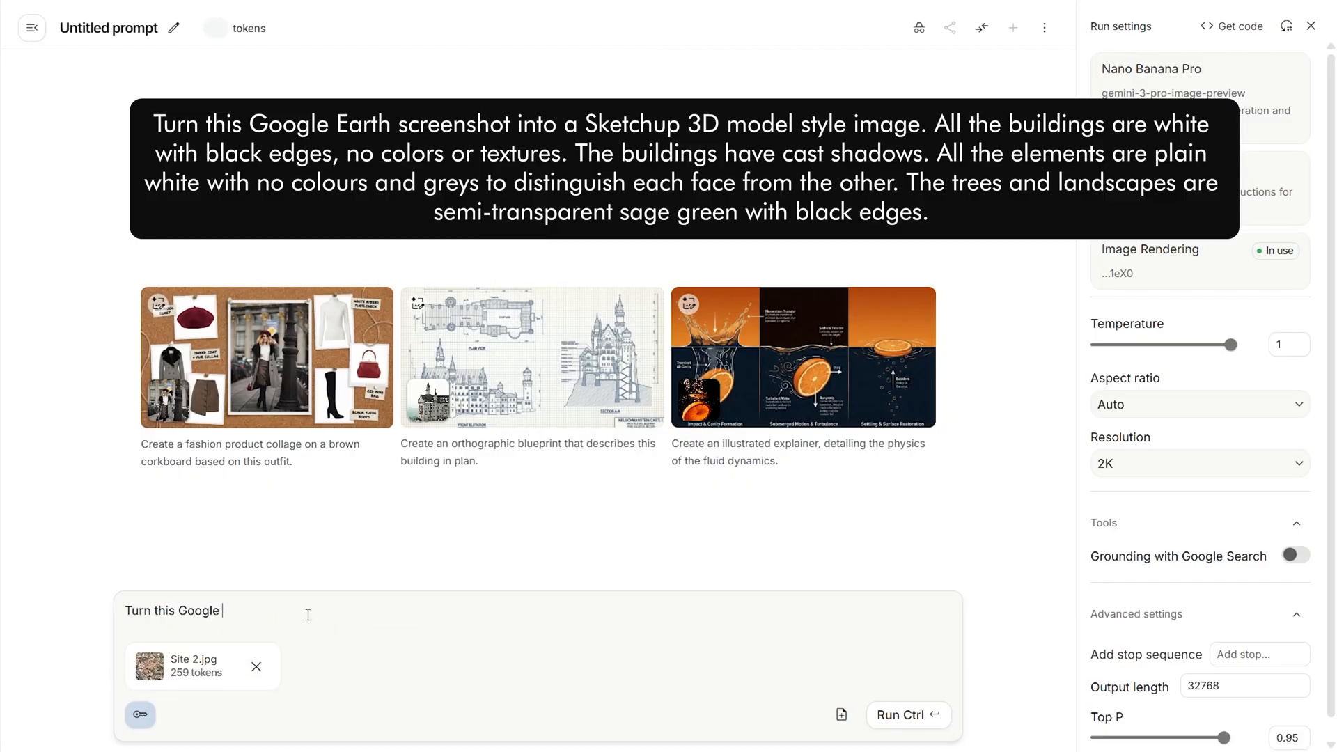
Step: Request a SketchUp-style render of the Earth screenshot with grounding on, then enlarge the result
{"action": "type", "text": "Earth screenshot into a Sketchup 3D model style image. All the buildings are white with black edges, no colors or textures. The"}
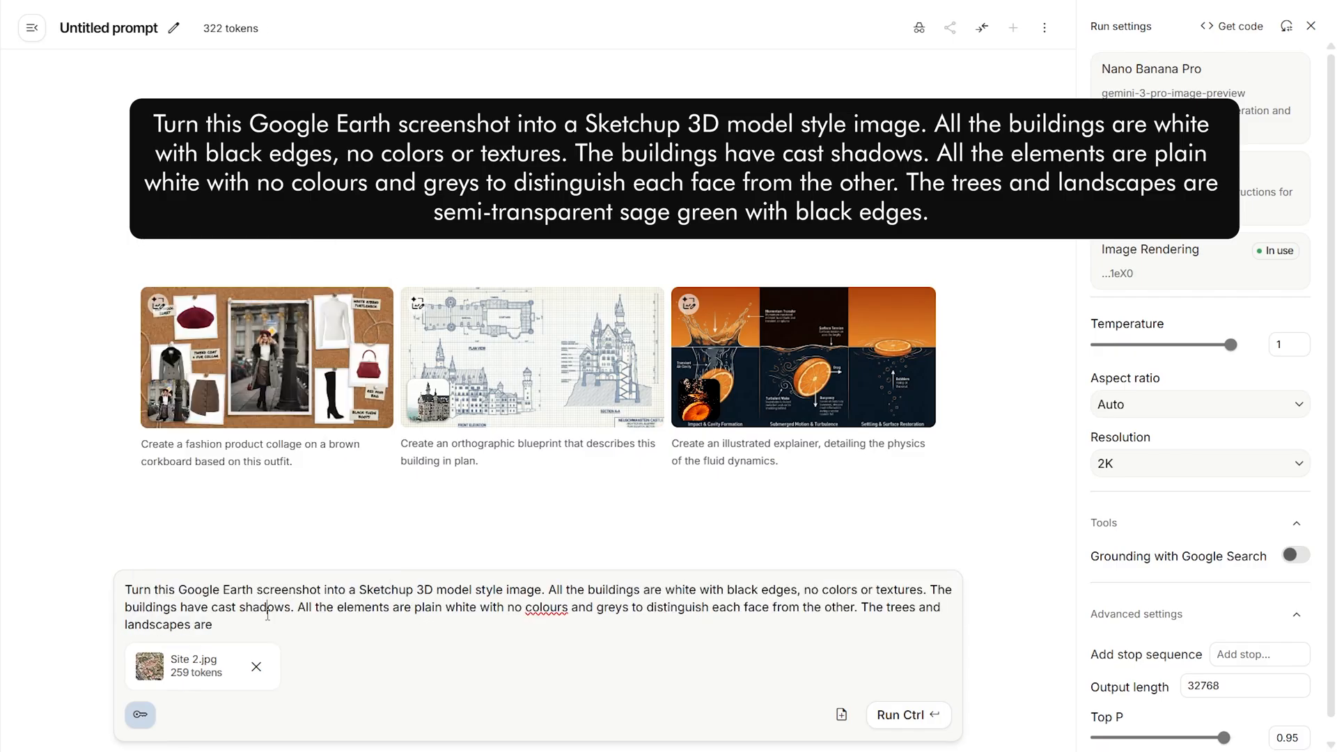
{"action": "left_click", "coordinate": [1294, 555]}
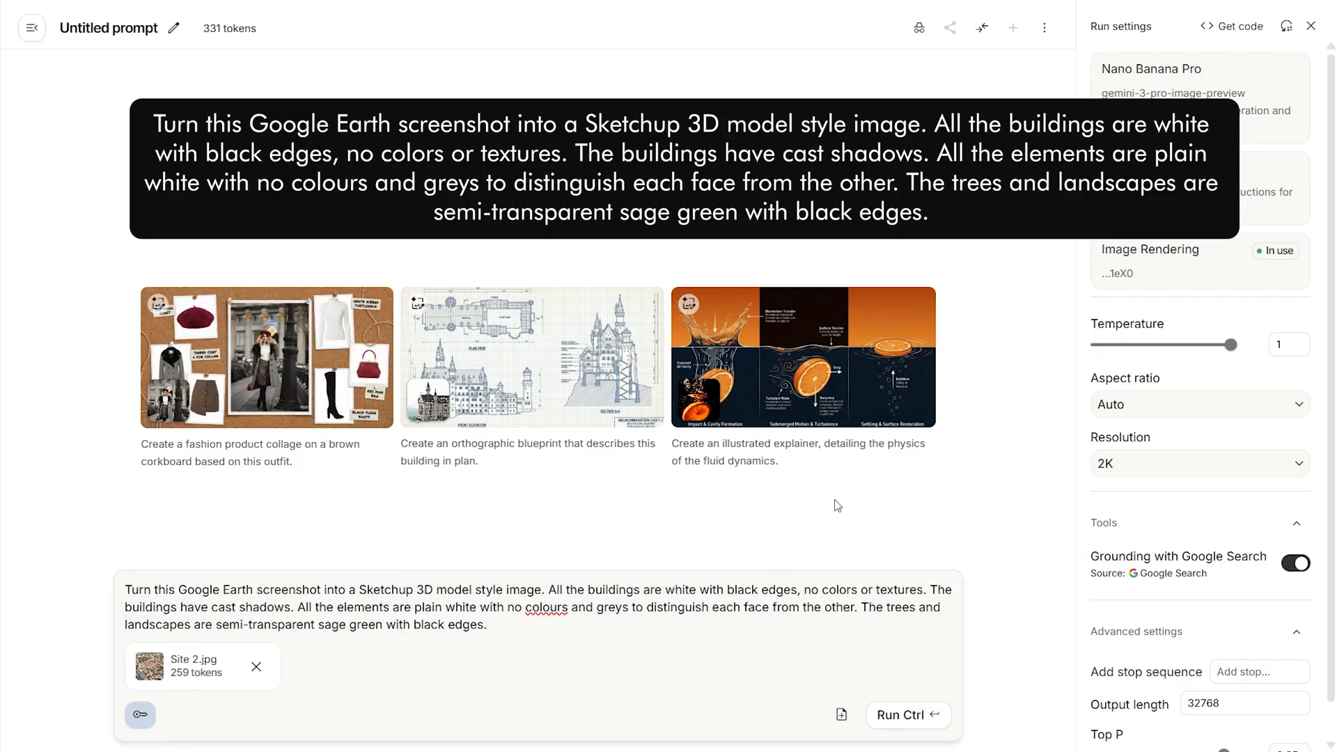
{"action": "left_click", "coordinate": [907, 715]}
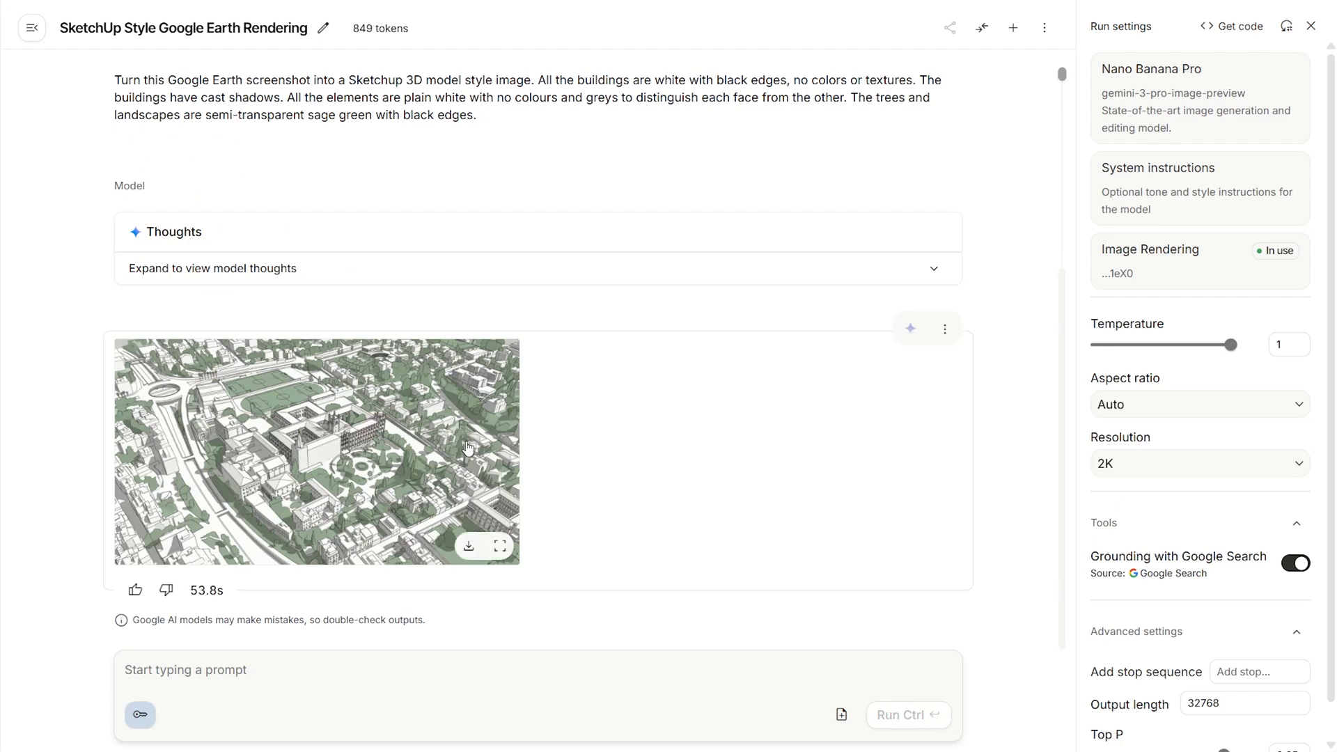
{"action": "left_click", "coordinate": [500, 546]}
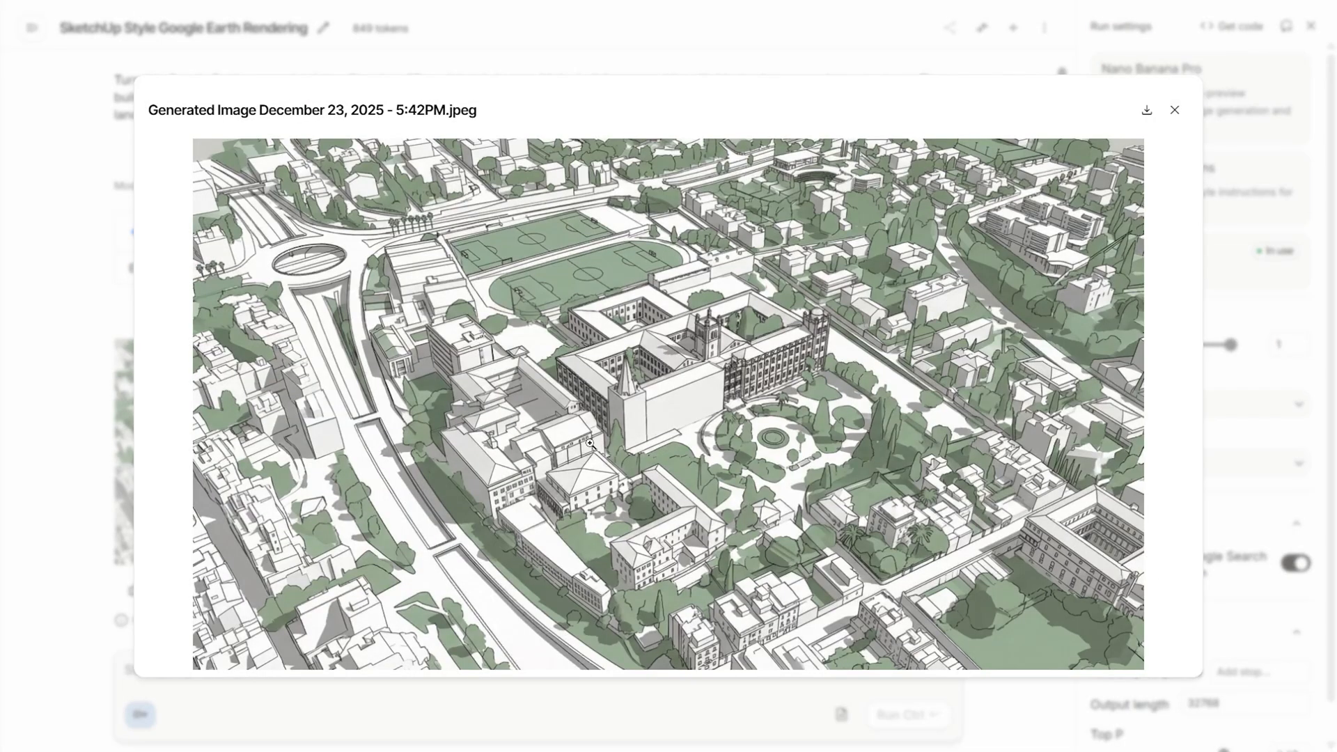
{"action": "mouse_move", "coordinate": [561, 436]}
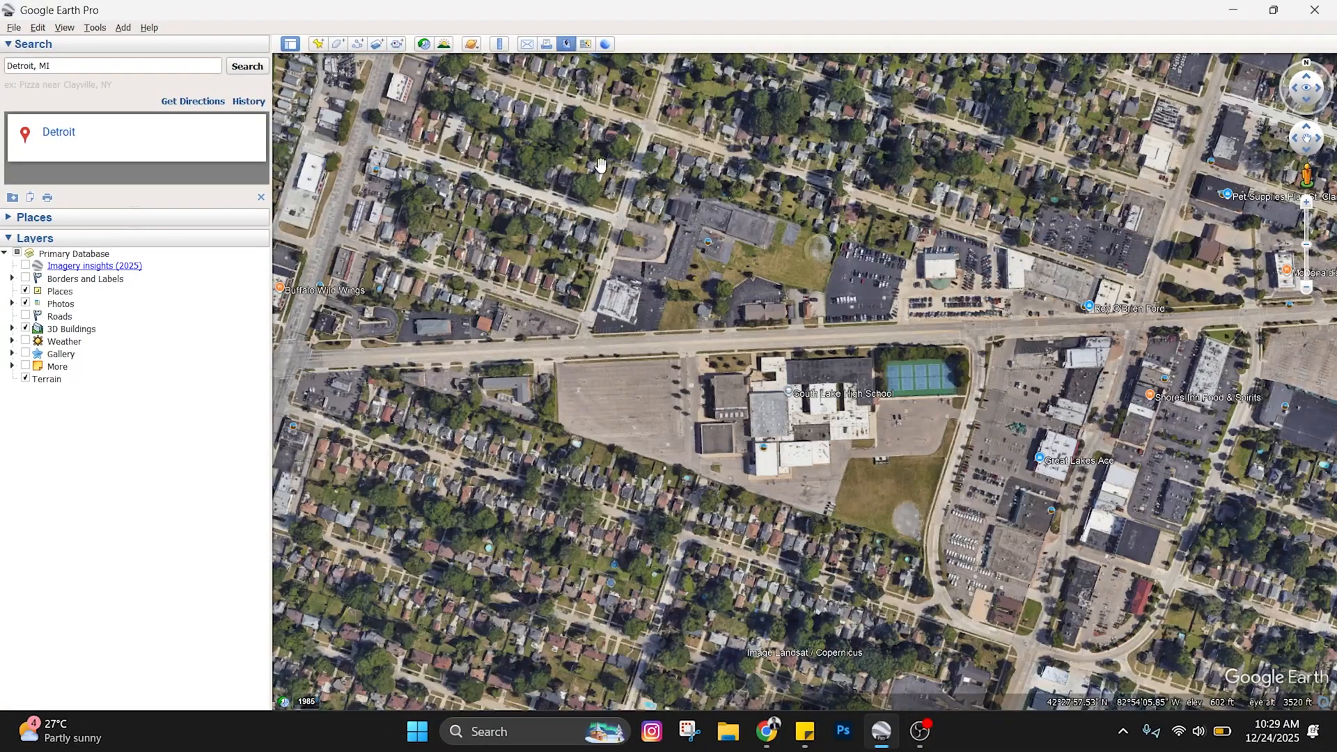
Step: Frame a top-down aerial view of the Detroit high school campus
{"action": "left_click", "coordinate": [878, 738]}
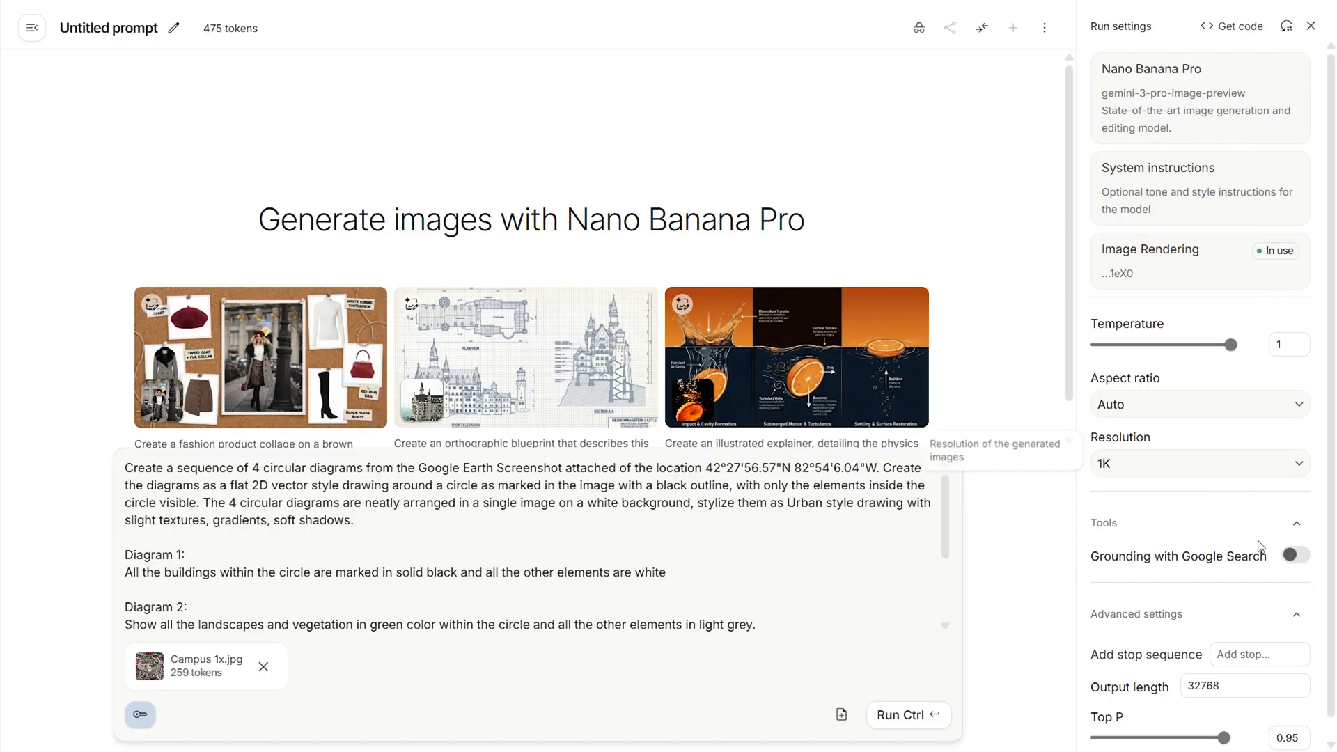
Step: Enable Google Search grounding, set a square 1:1 output, and run the circular diagrams prompt
{"action": "left_click", "coordinate": [1295, 556]}
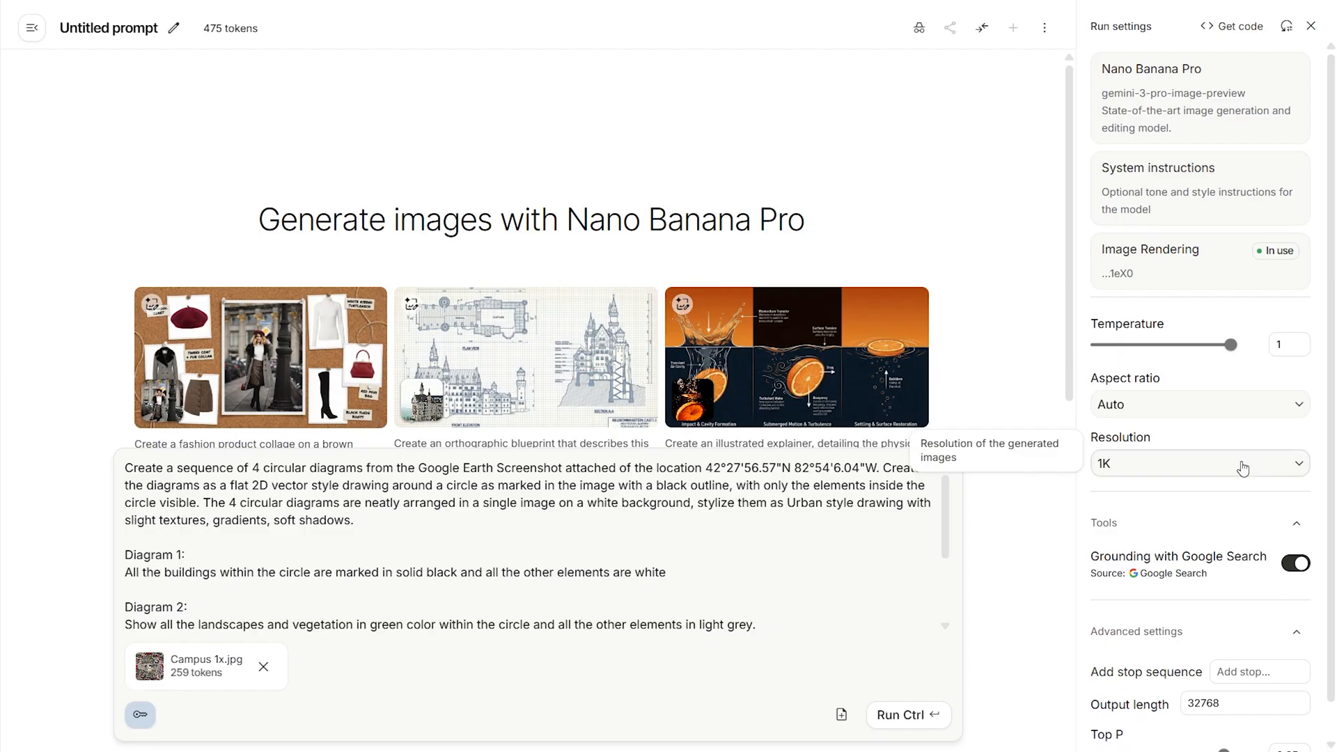
{"action": "left_click", "coordinate": [1199, 405]}
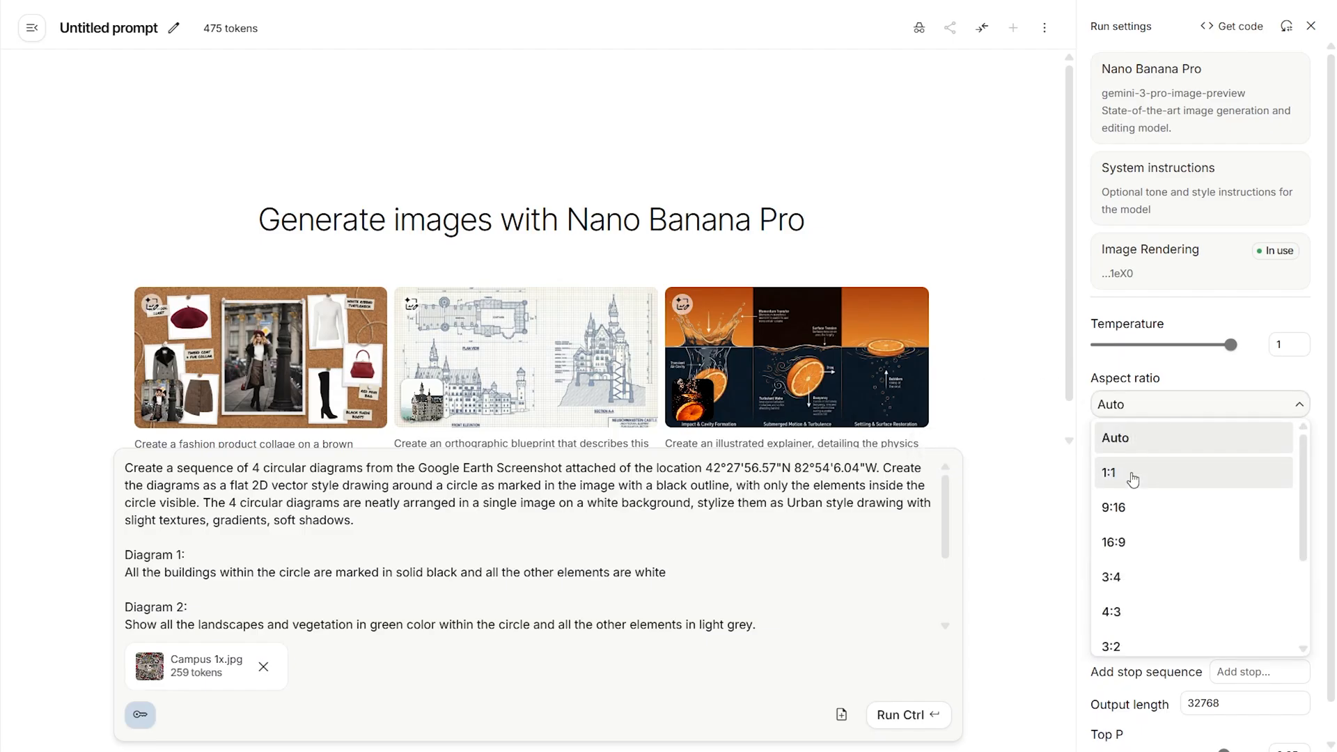
{"action": "left_click", "coordinate": [1109, 473]}
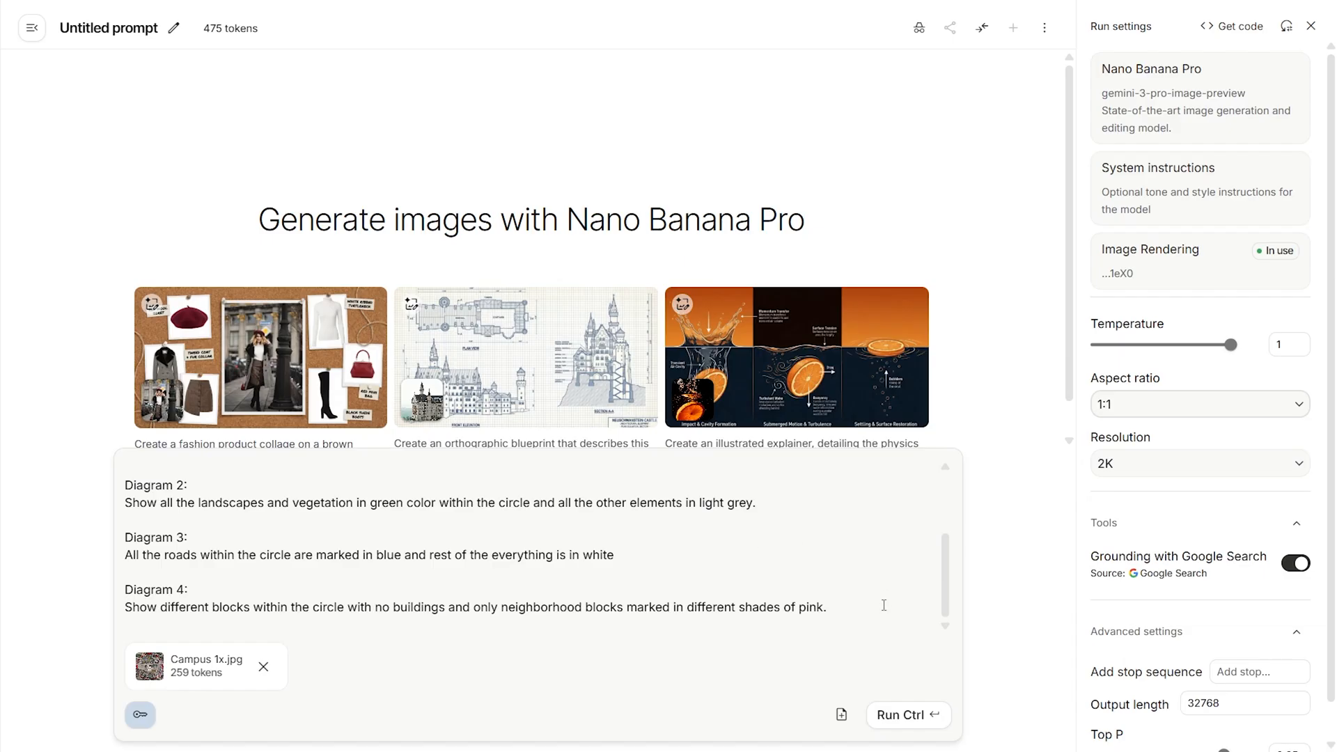
{"action": "mouse_move", "coordinate": [896, 721]}
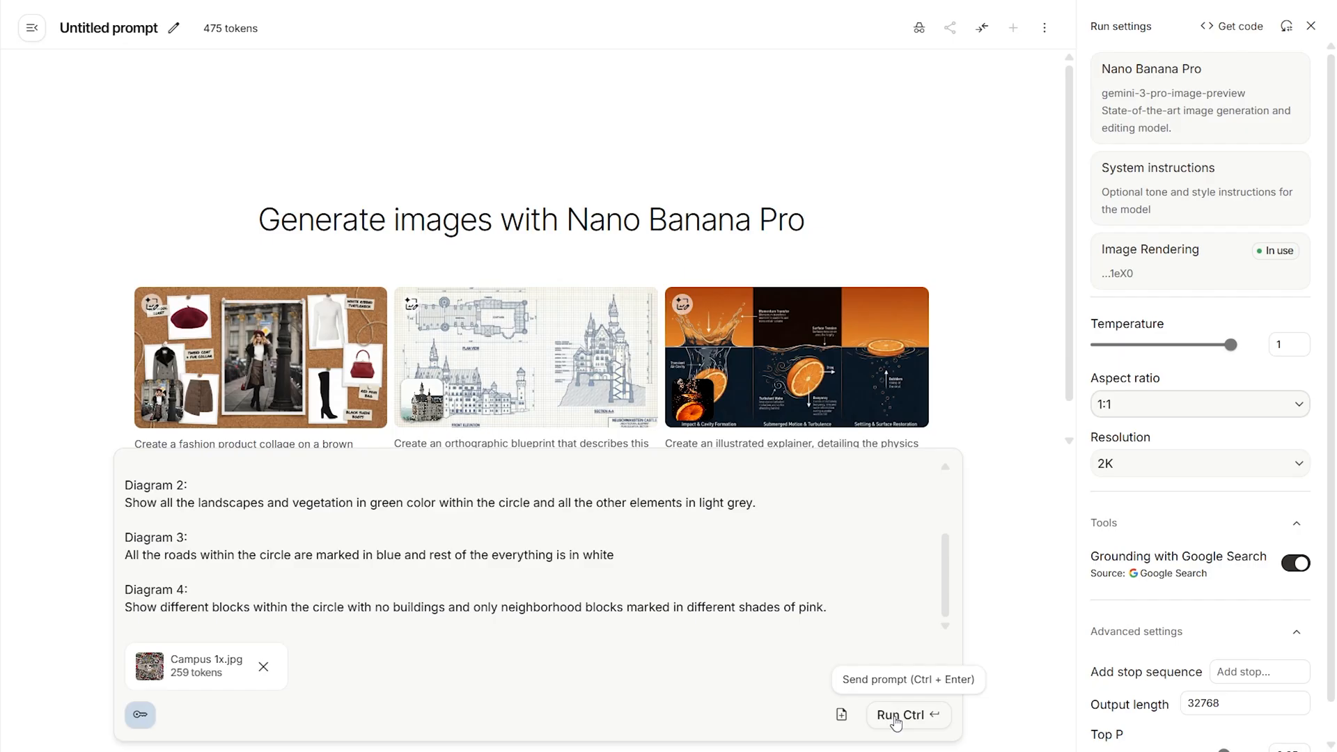
{"action": "left_click", "coordinate": [905, 715]}
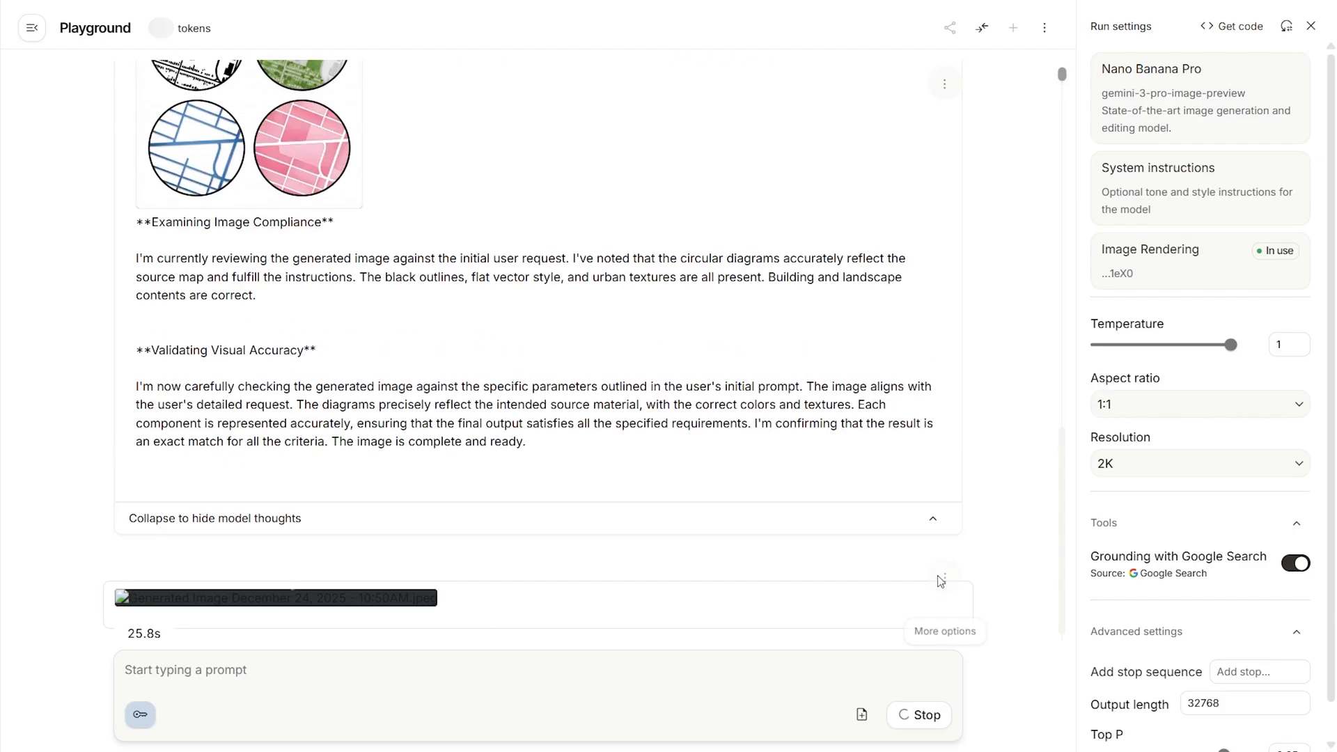
Step: Open the four-diagram image in the viewer and scroll to inspect it
{"action": "left_click", "coordinate": [277, 598]}
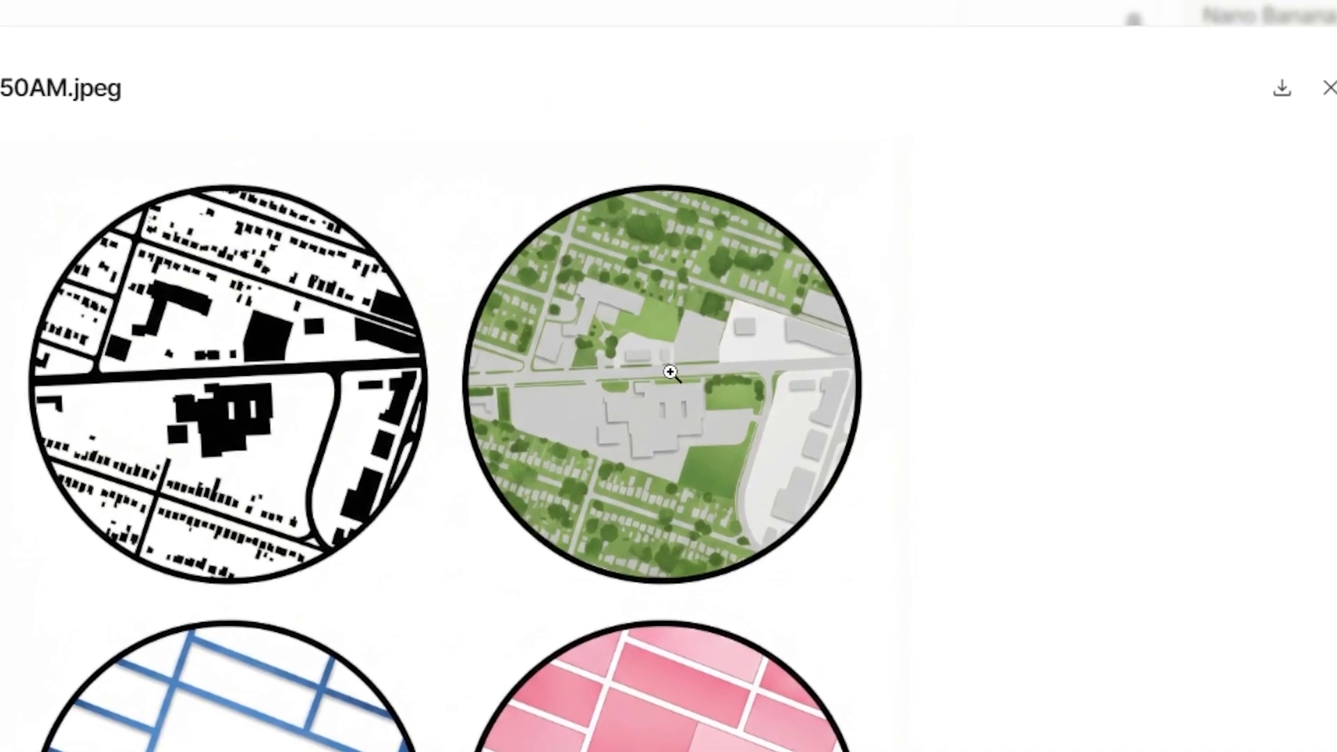
{"action": "scroll", "scroll_direction": "down", "scroll_amount": 3}
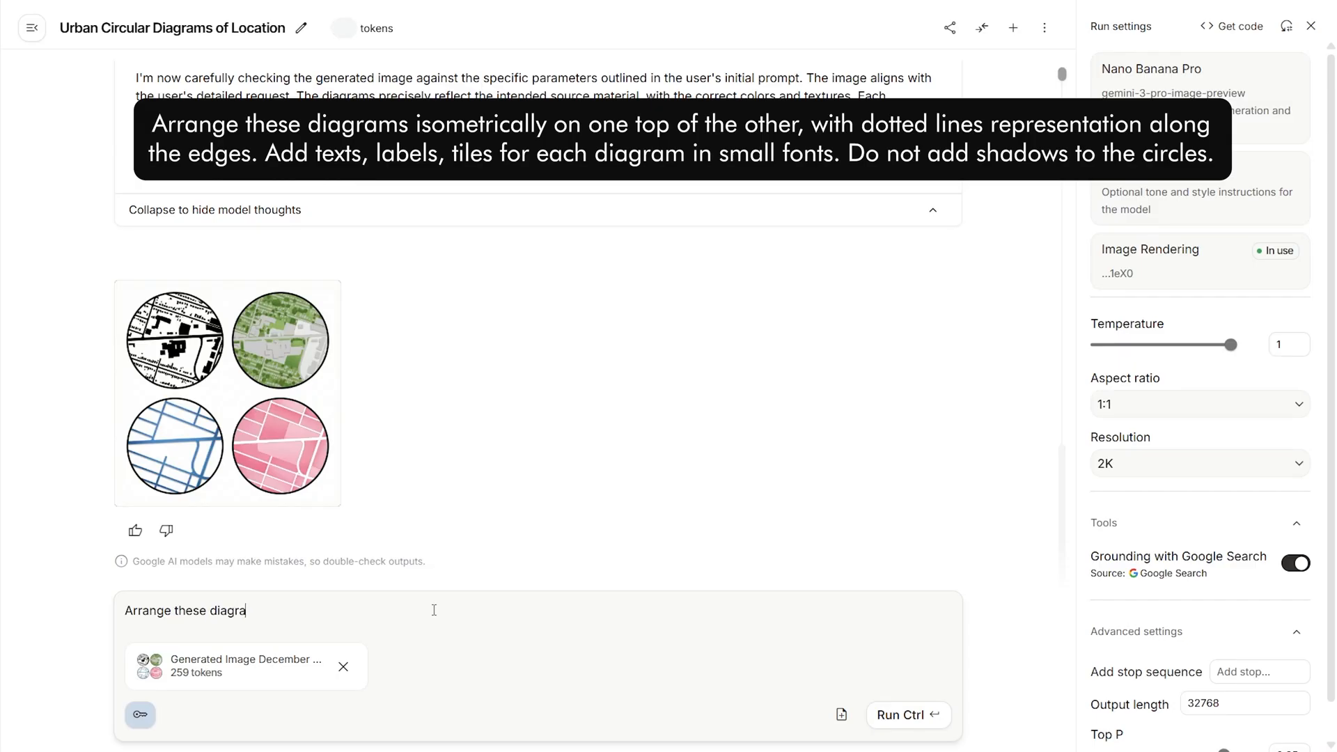
Step: Write the isometric stacking prompt with dotted edges and choose 3:4 portrait aspect ratio
{"action": "type", "text": "ms isometrically"}
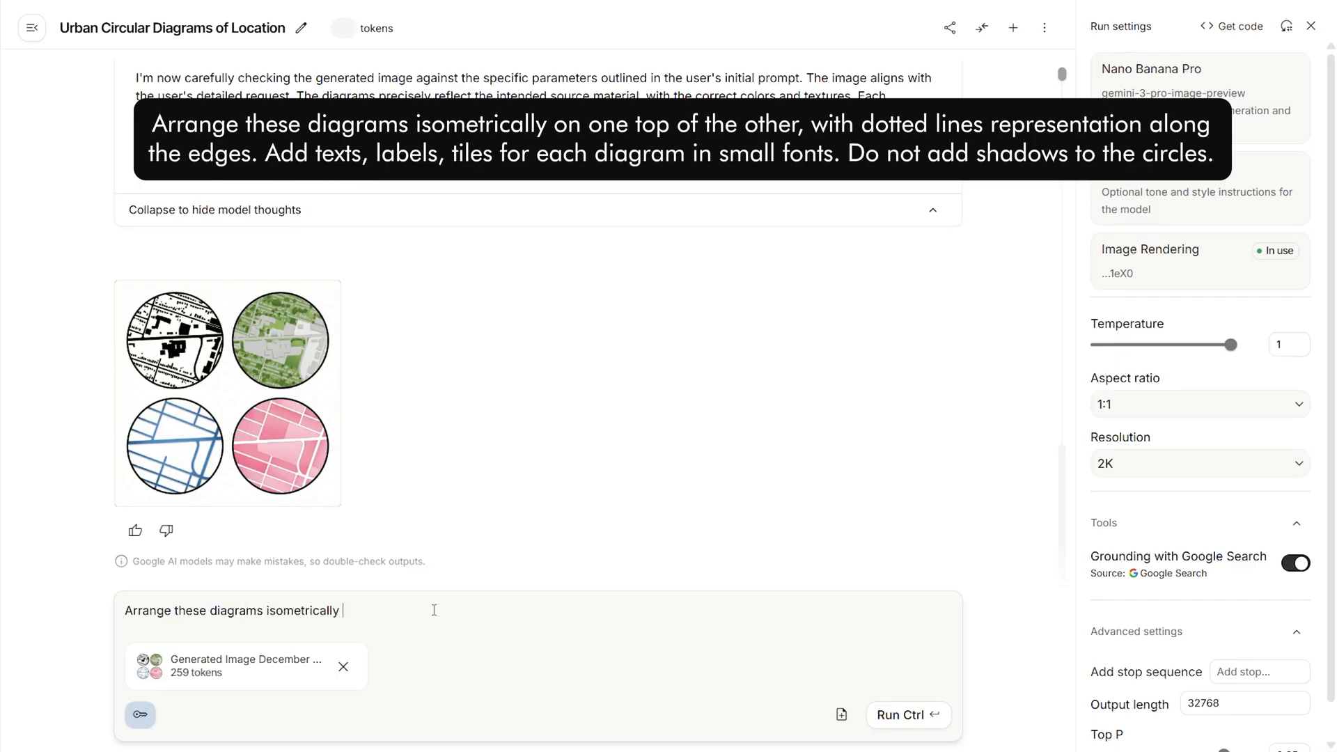
{"action": "type", "text": "on one top of the other, with dotted lines representation along the edges. Add texts, labels."}
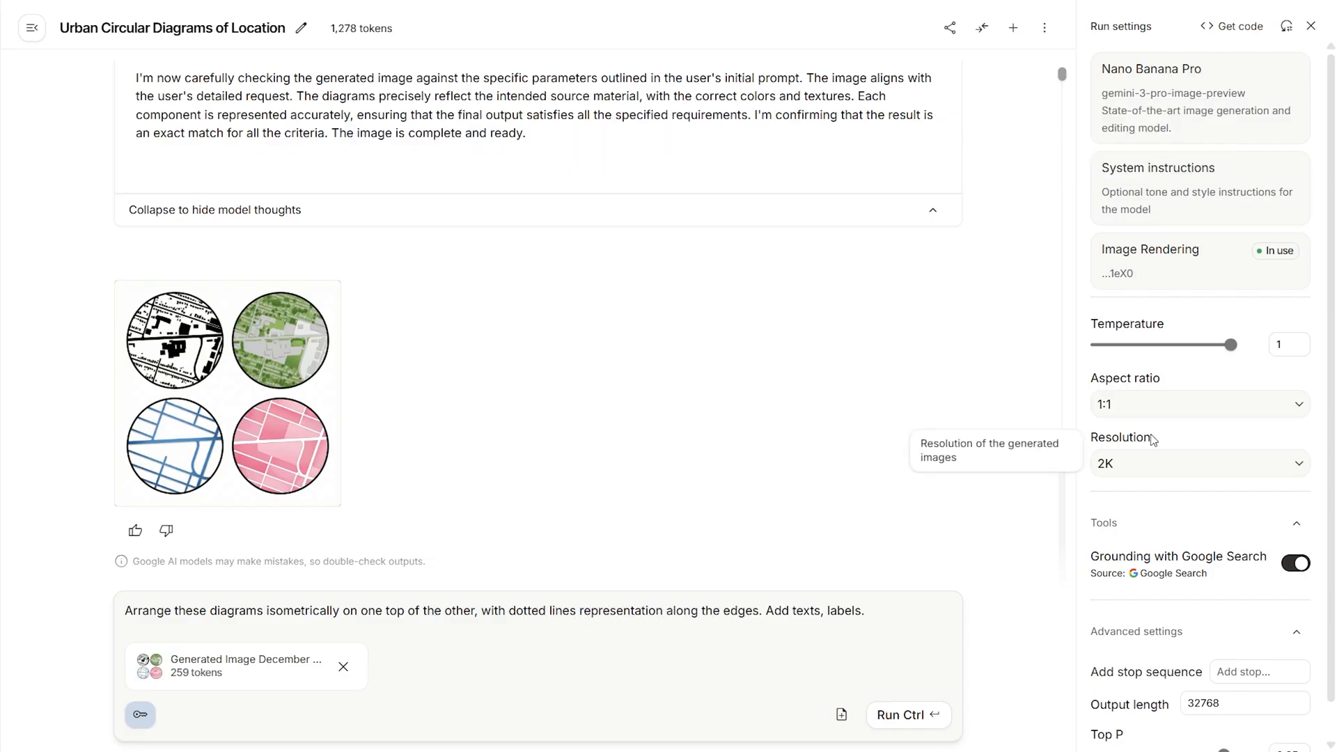
{"action": "left_click", "coordinate": [1199, 403]}
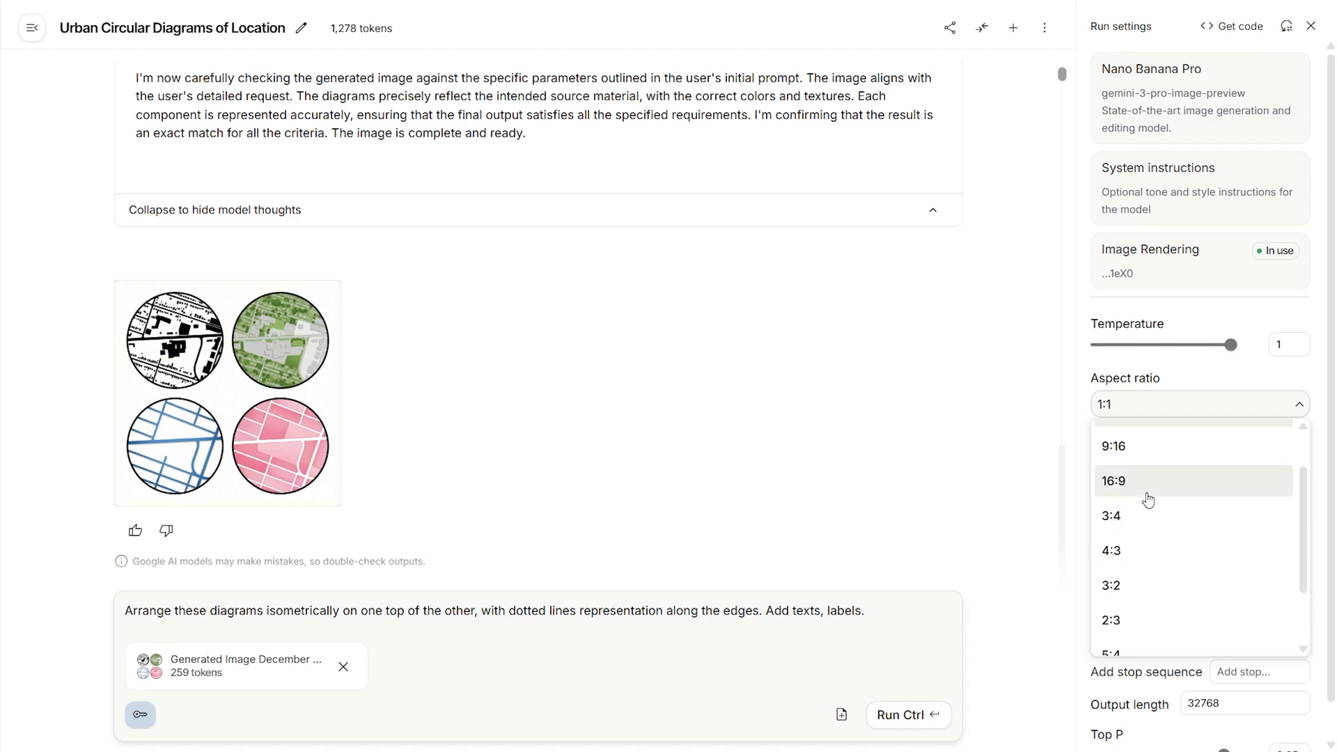
{"action": "left_click", "coordinate": [1110, 515]}
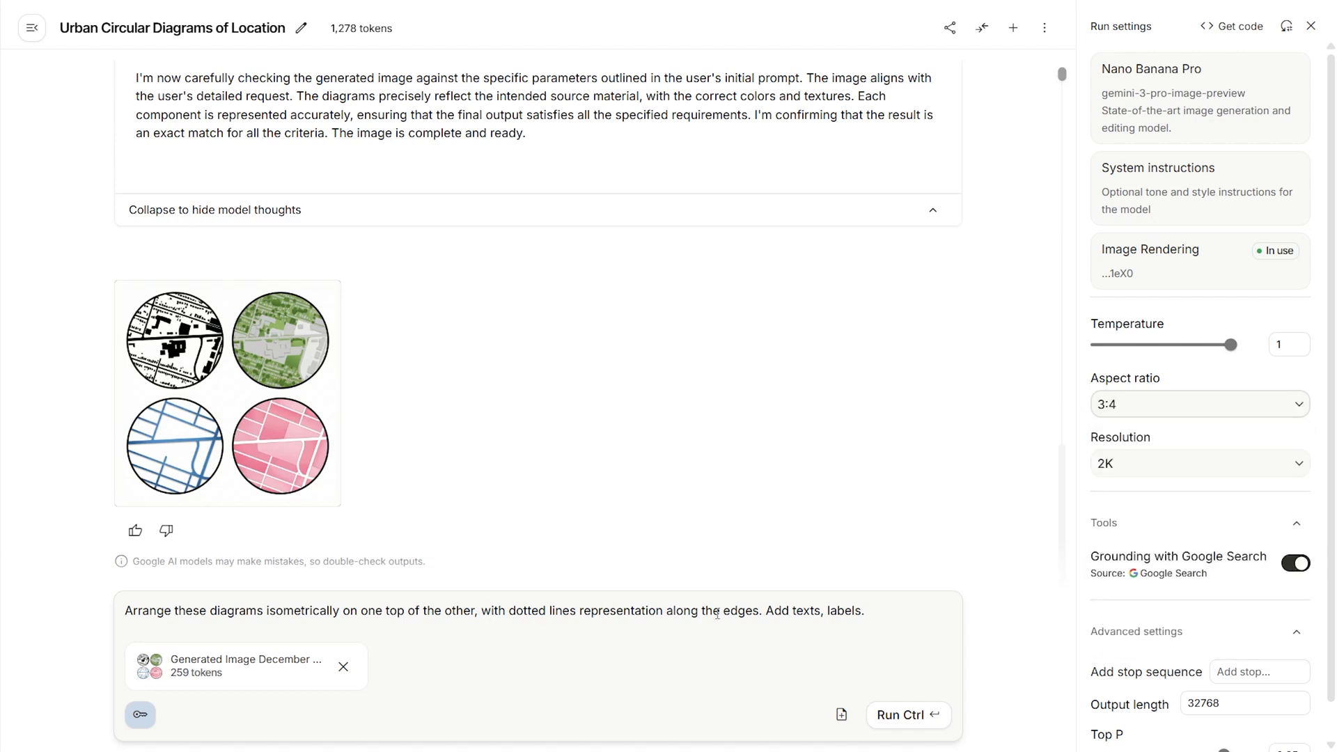
{"action": "left_click", "coordinate": [908, 714]}
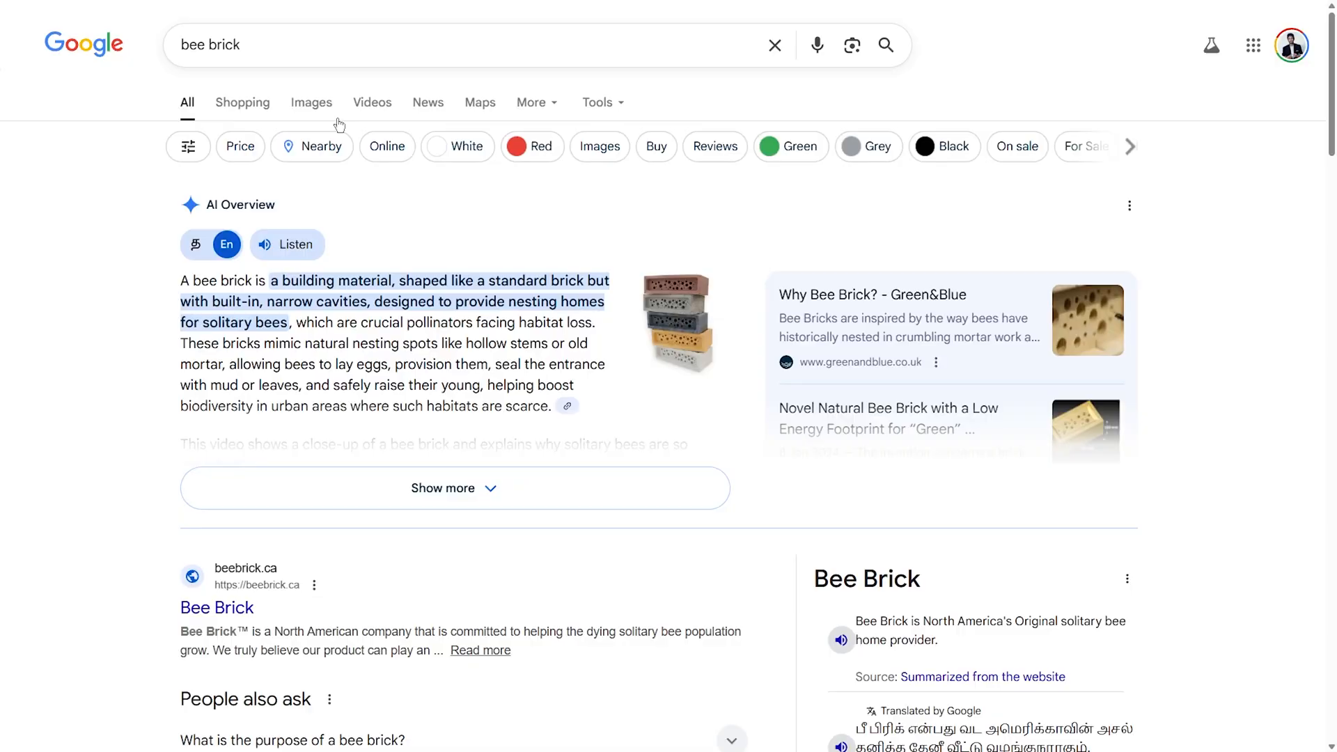
Step: Switch the bee brick search to Images and open one of the results
{"action": "left_click", "coordinate": [312, 103]}
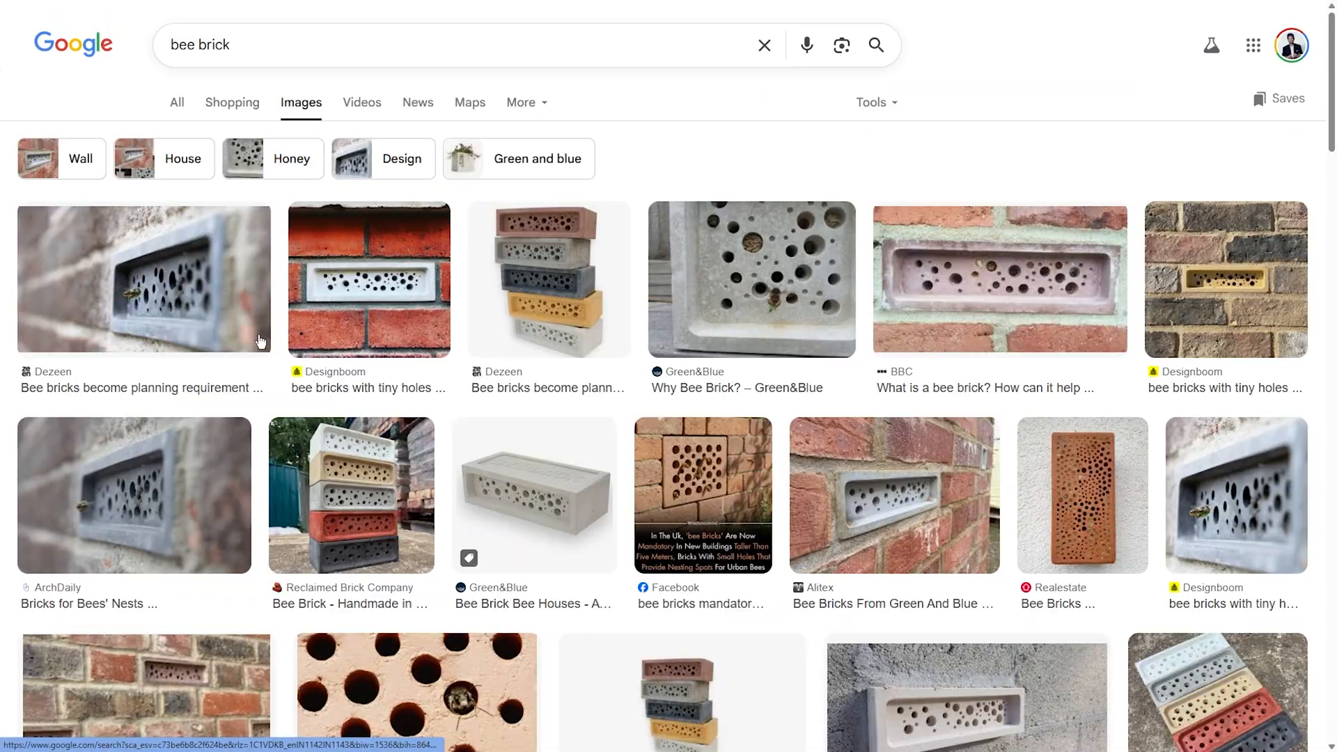
{"action": "left_click", "coordinate": [351, 496]}
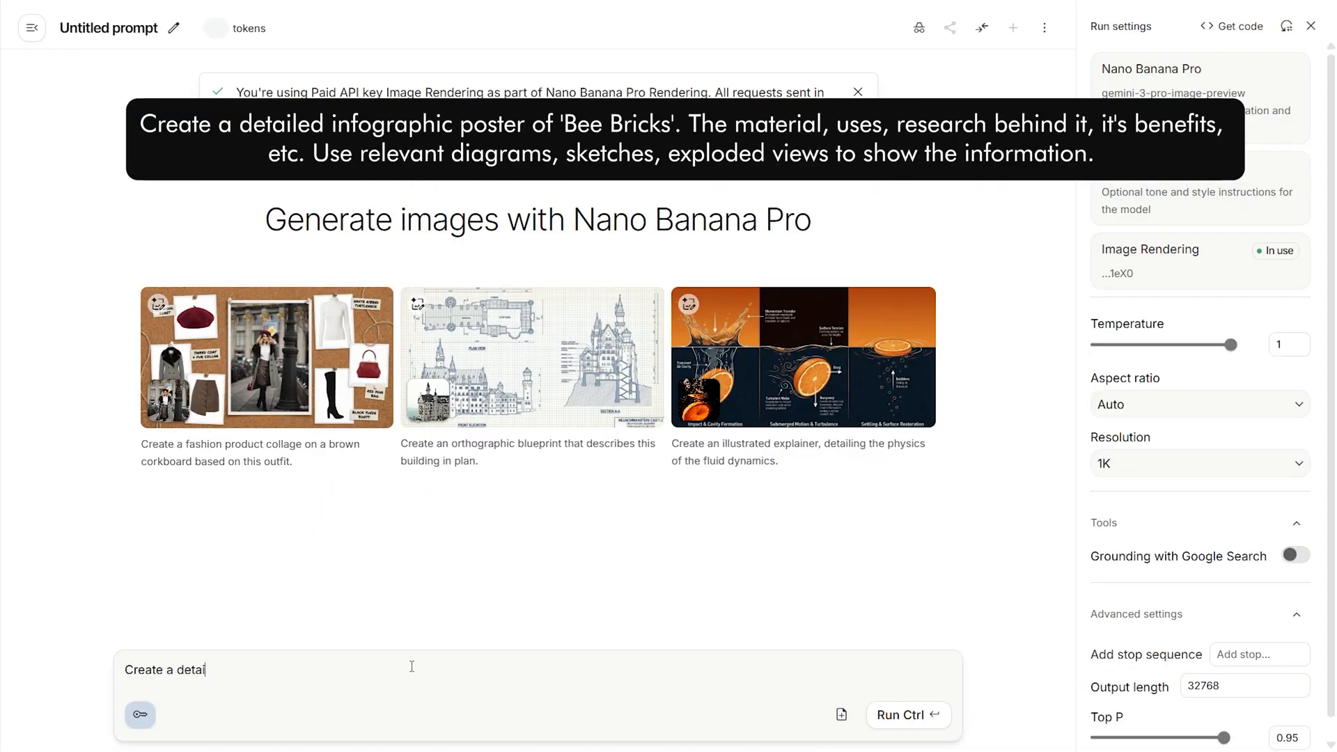
Step: Enter the detailed Bee Bricks infographic poster request with diagrams, sketches and exploded views
{"action": "type", "text": "led inforgraphic poste"}
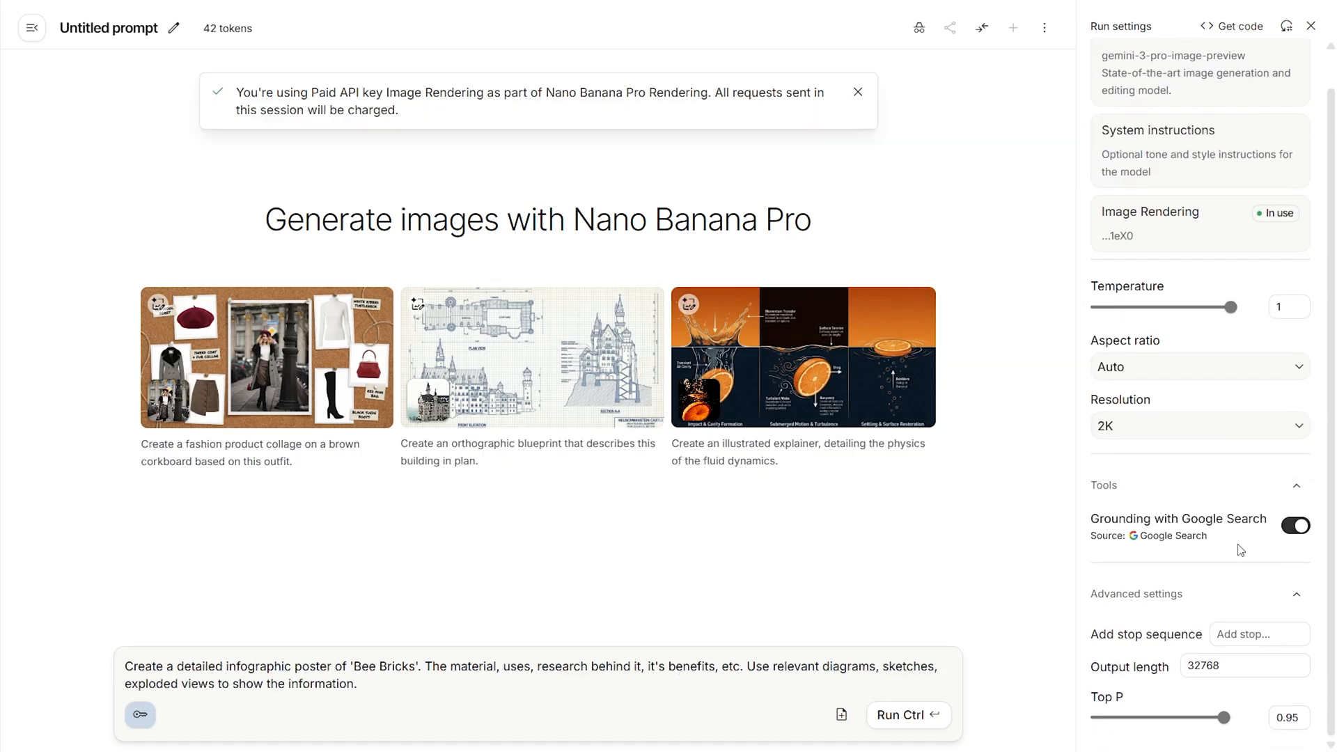
{"action": "left_click", "coordinate": [909, 715]}
{"action": "type", "text": "Create an architectural moodboard of the"}
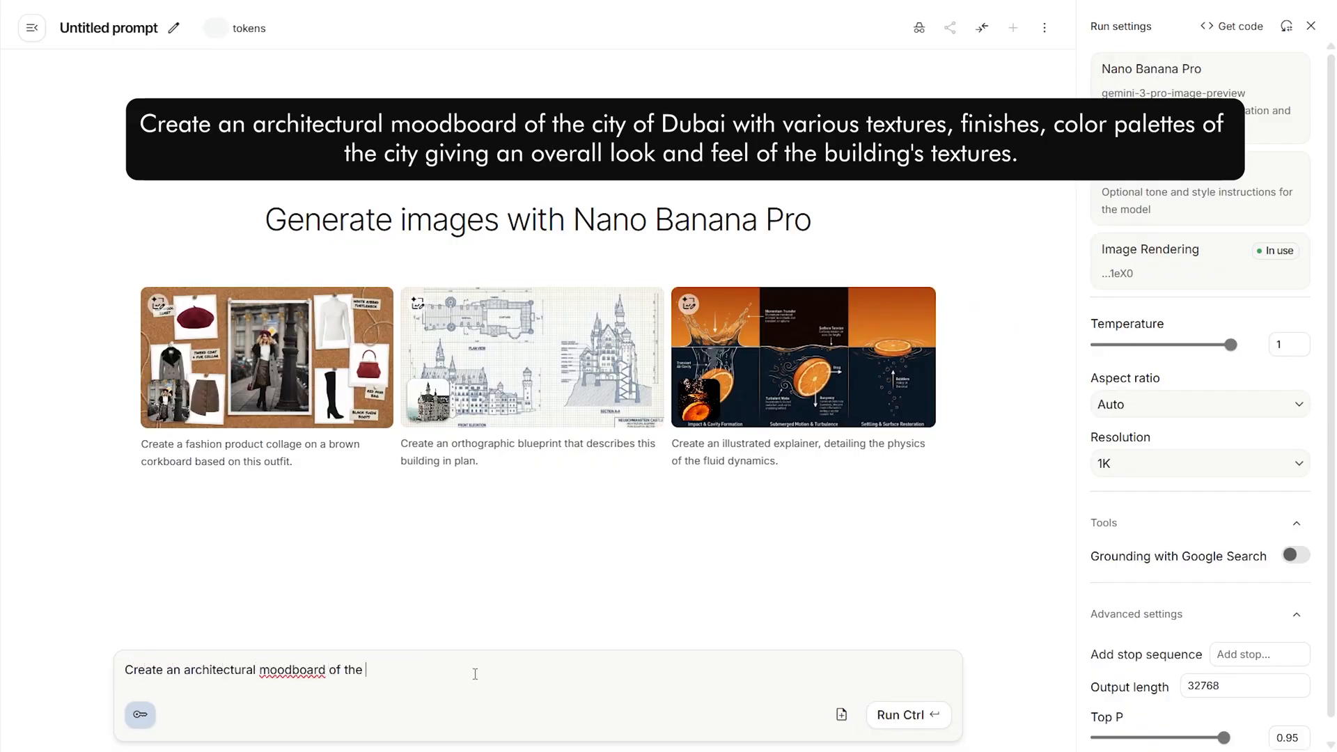
Step: Type the Dubai textures, finishes and overall look-and-feel moodboard prompt and run it
{"action": "type", "text": "city of Dubai with various textures, finishes of the city."}
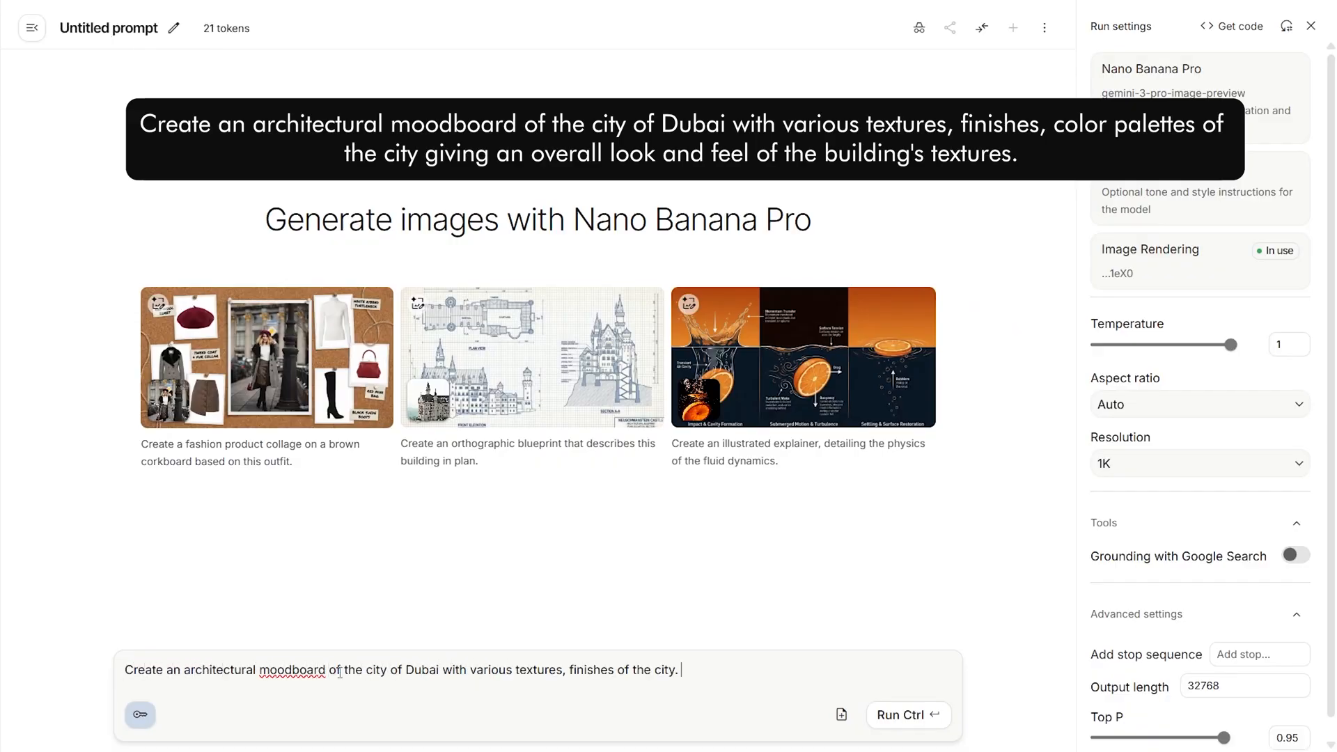
{"action": "type", "text": "giving an overall"}
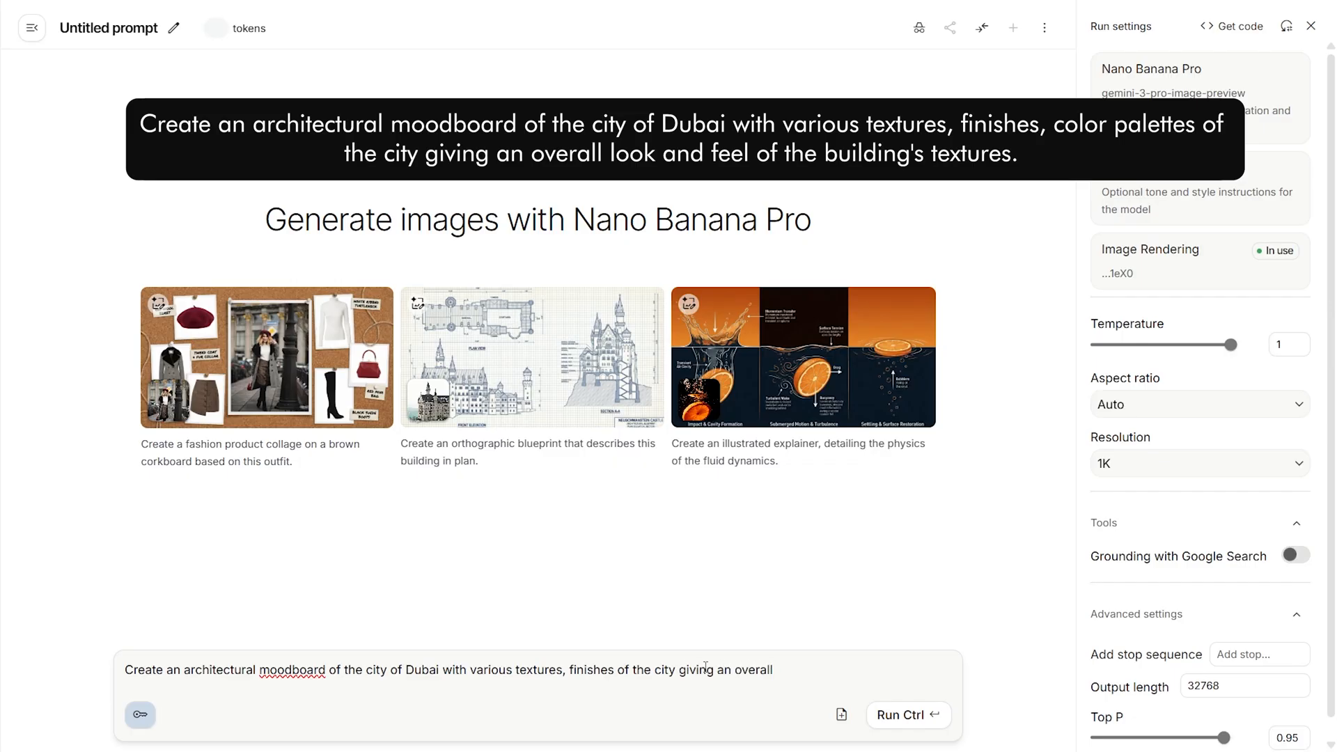
{"action": "type", "text": "look and feel of the building"}
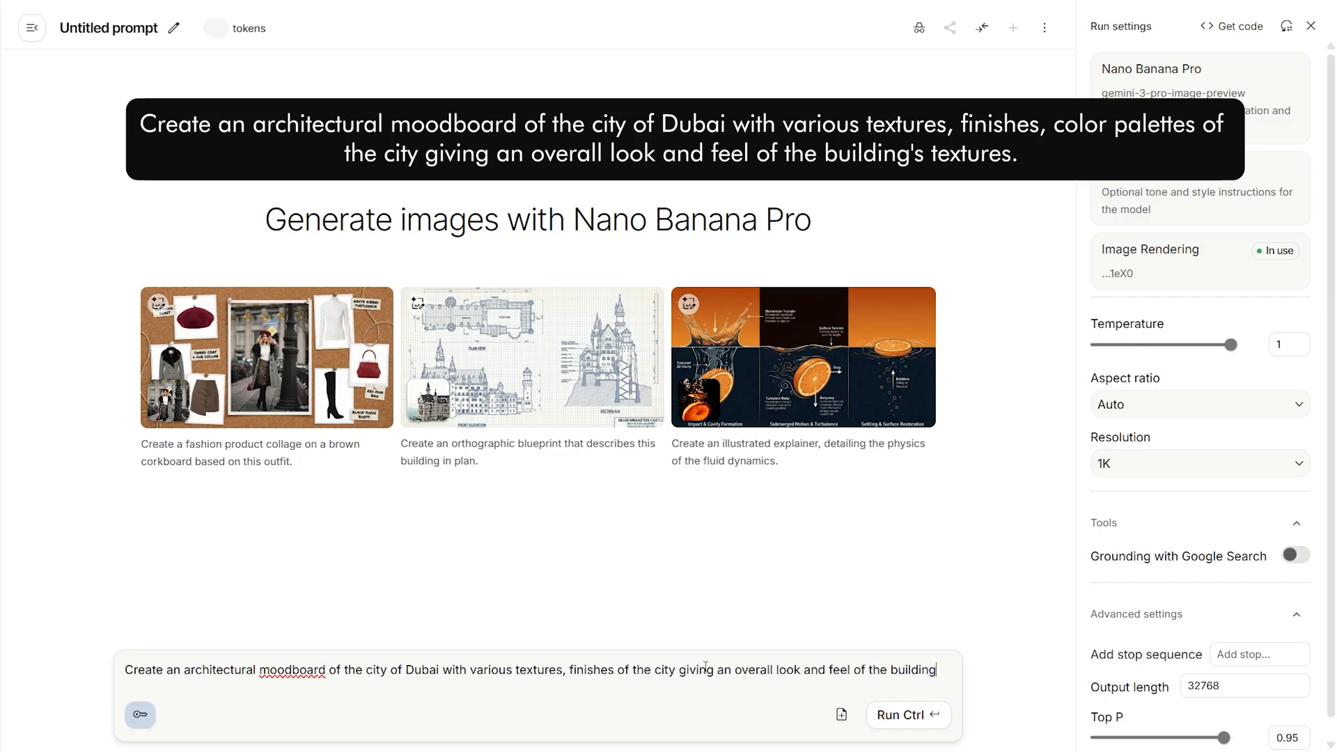
{"action": "left_click", "coordinate": [908, 715]}
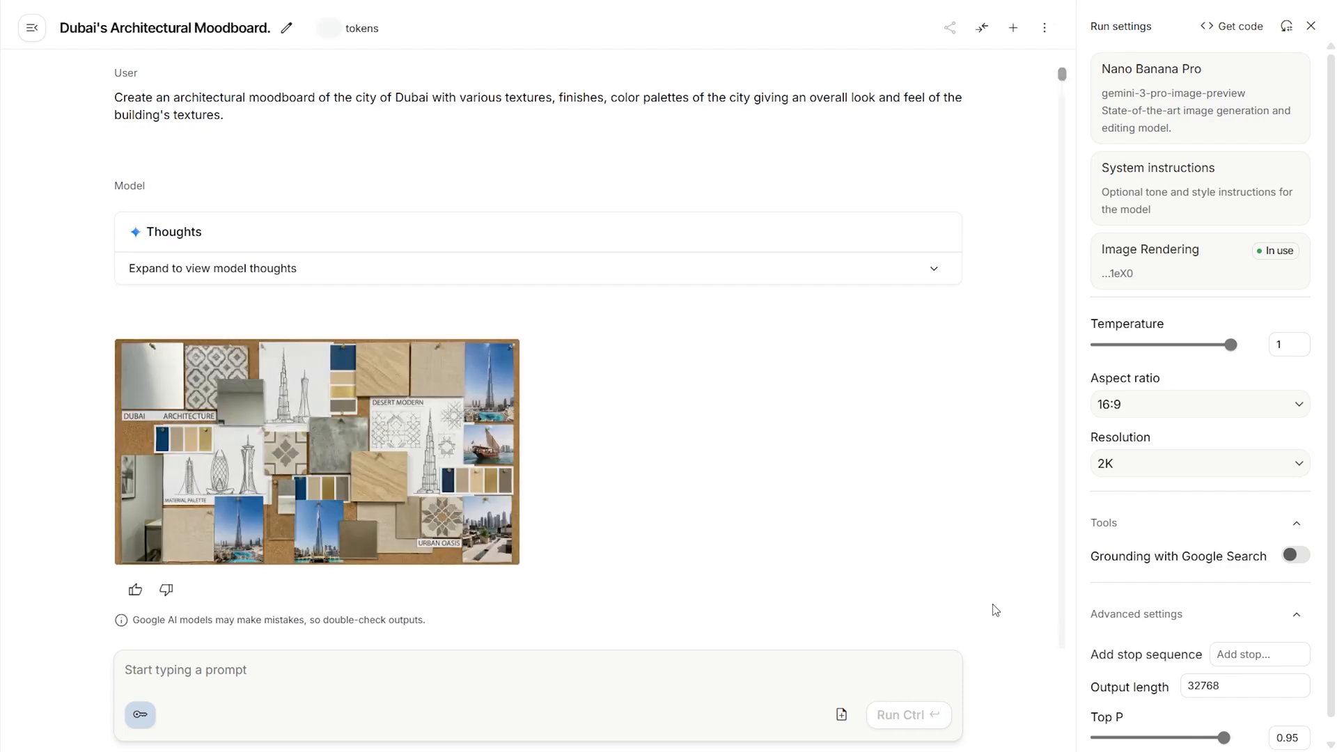
Step: Enlarge the generated Dubai moodboard image in the image viewer
{"action": "left_click", "coordinate": [316, 460]}
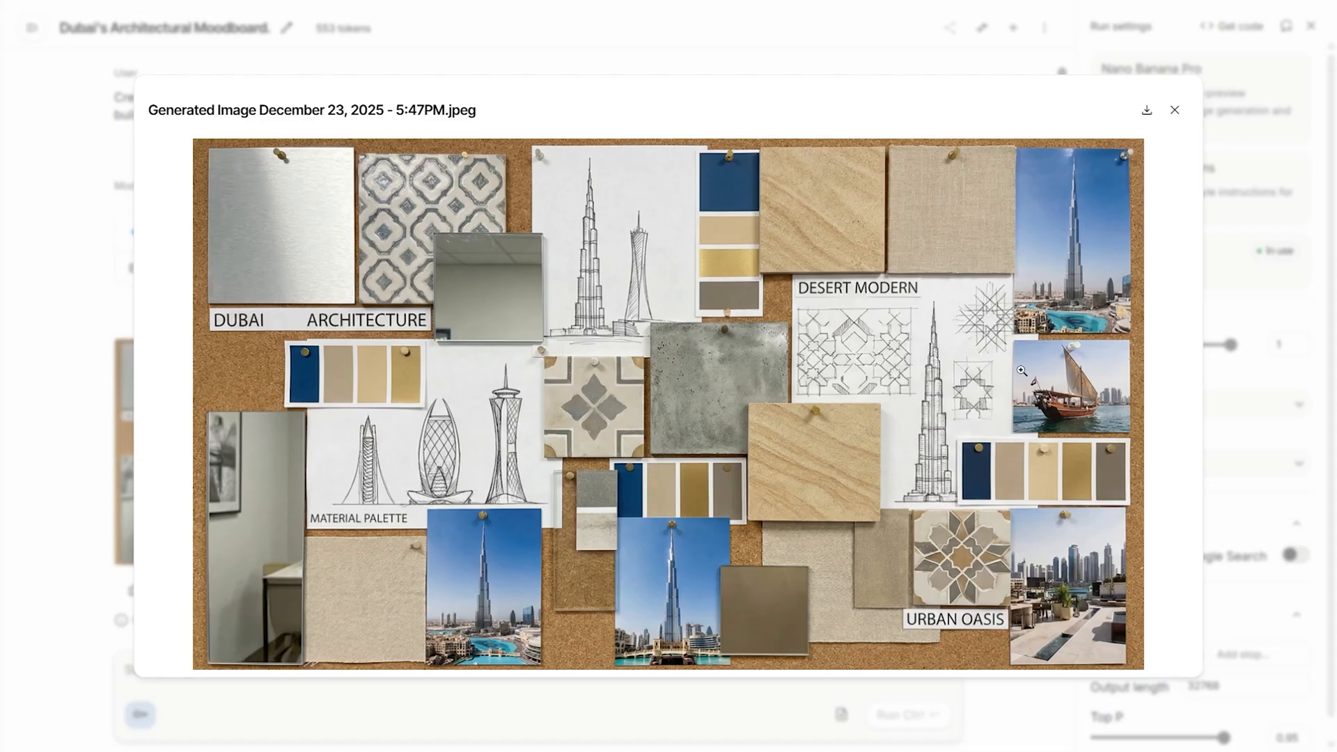
{"action": "mouse_move", "coordinate": [639, 516]}
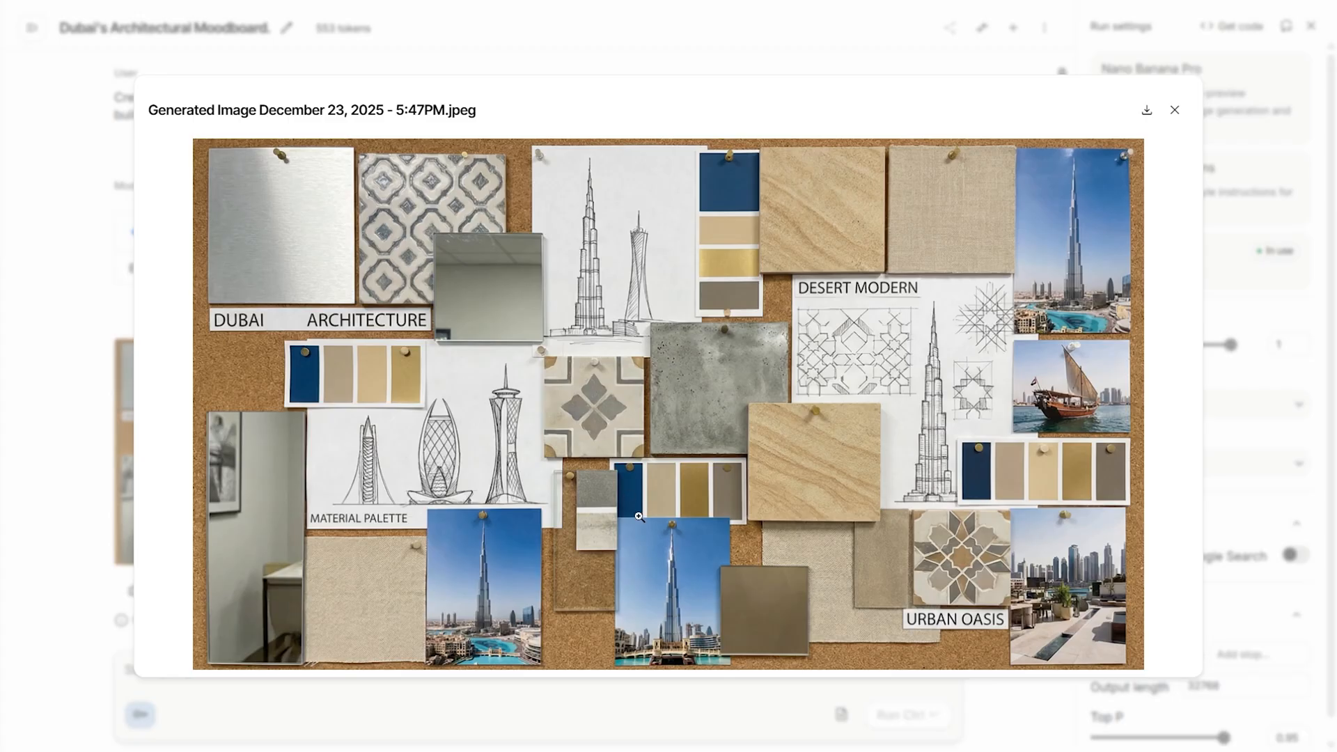